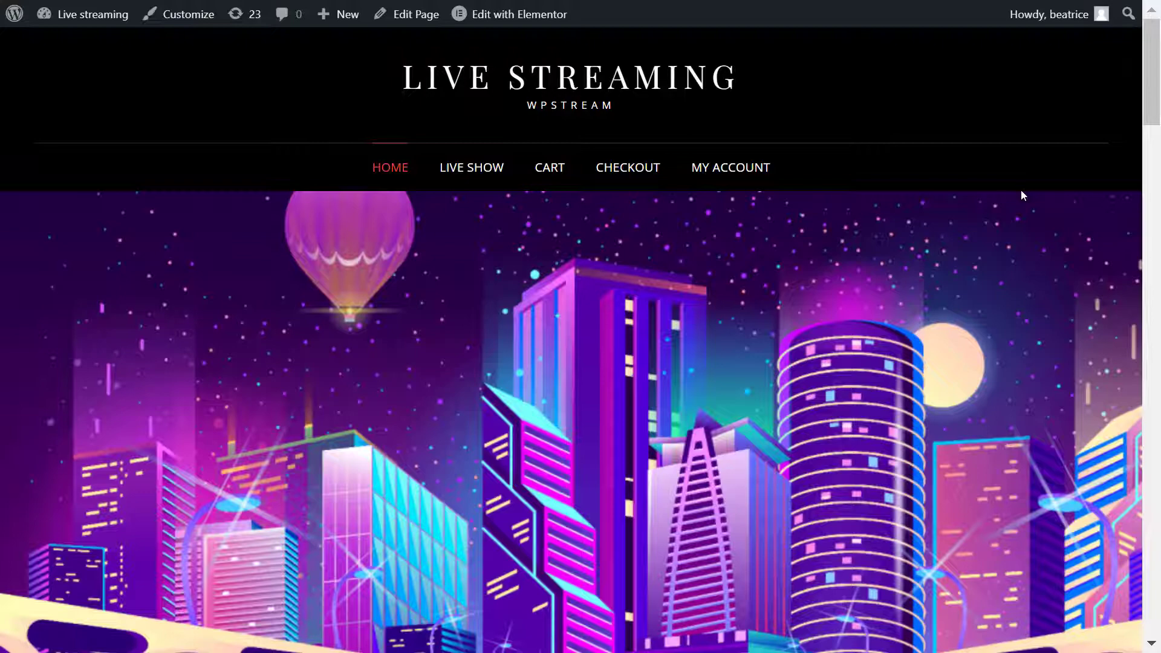
Show the About WordPress 5.8.2 page from the admin bar's WordPress logo menu.
click(15, 14)
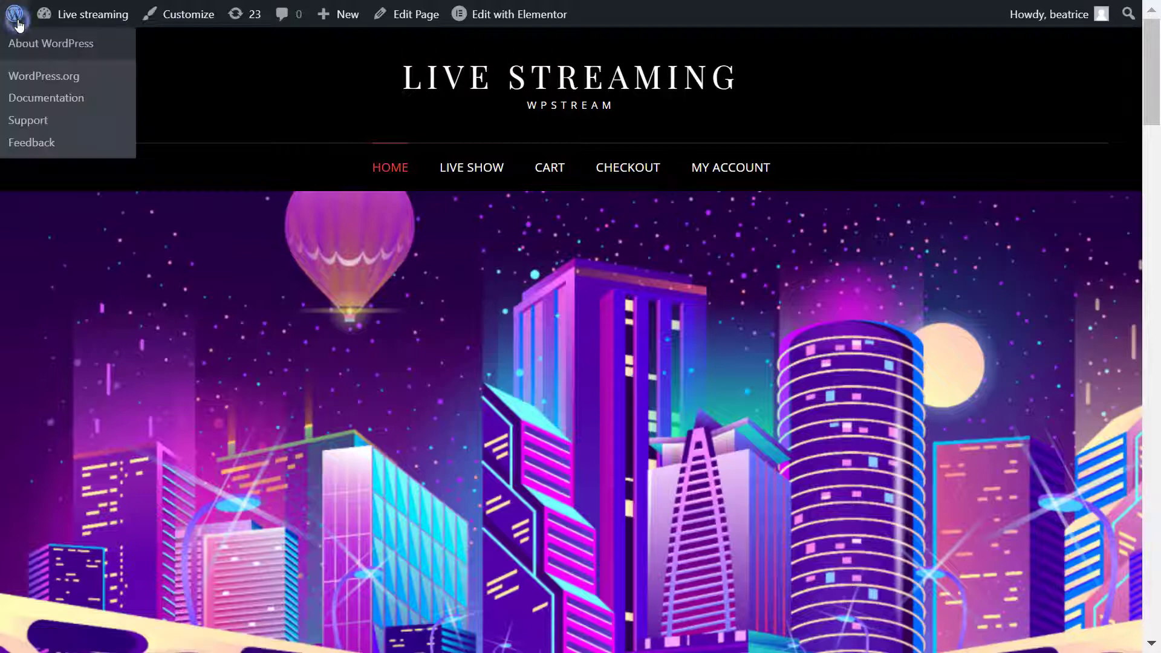
click(51, 44)
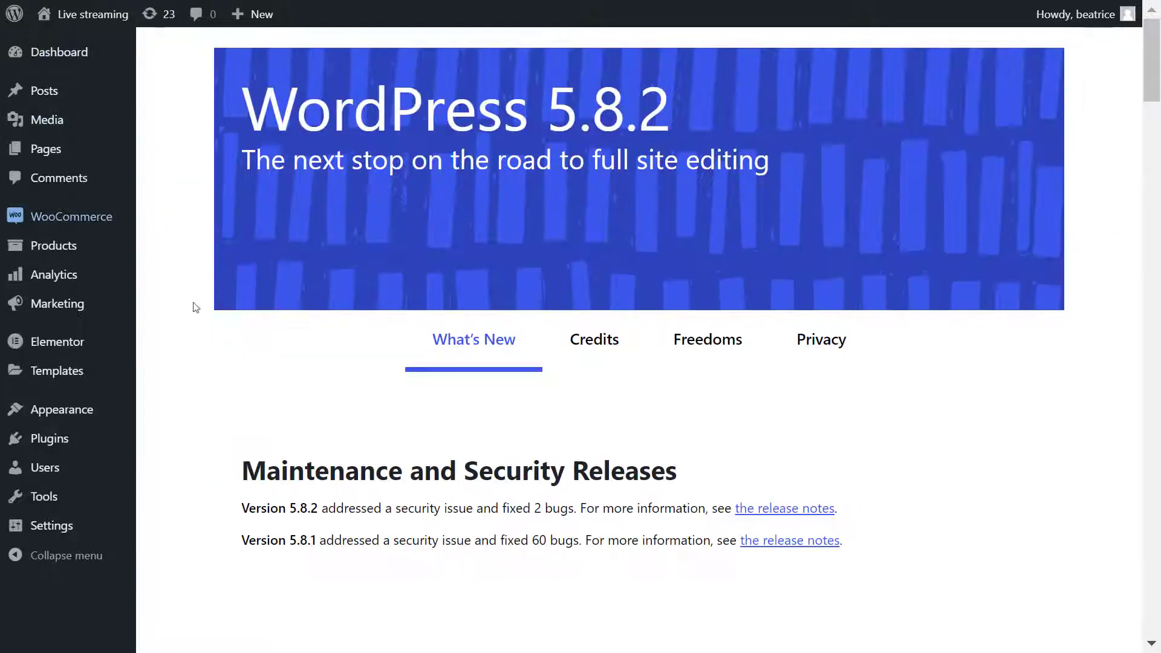
mouse_move(203, 320)
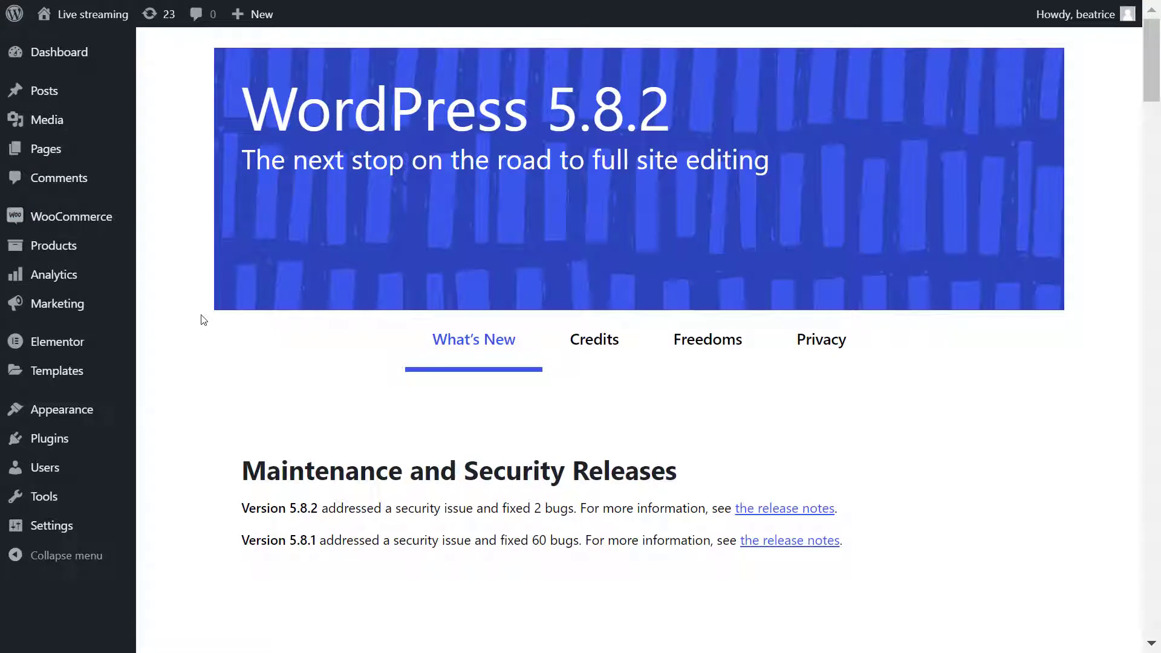
mouse_move(145, 363)
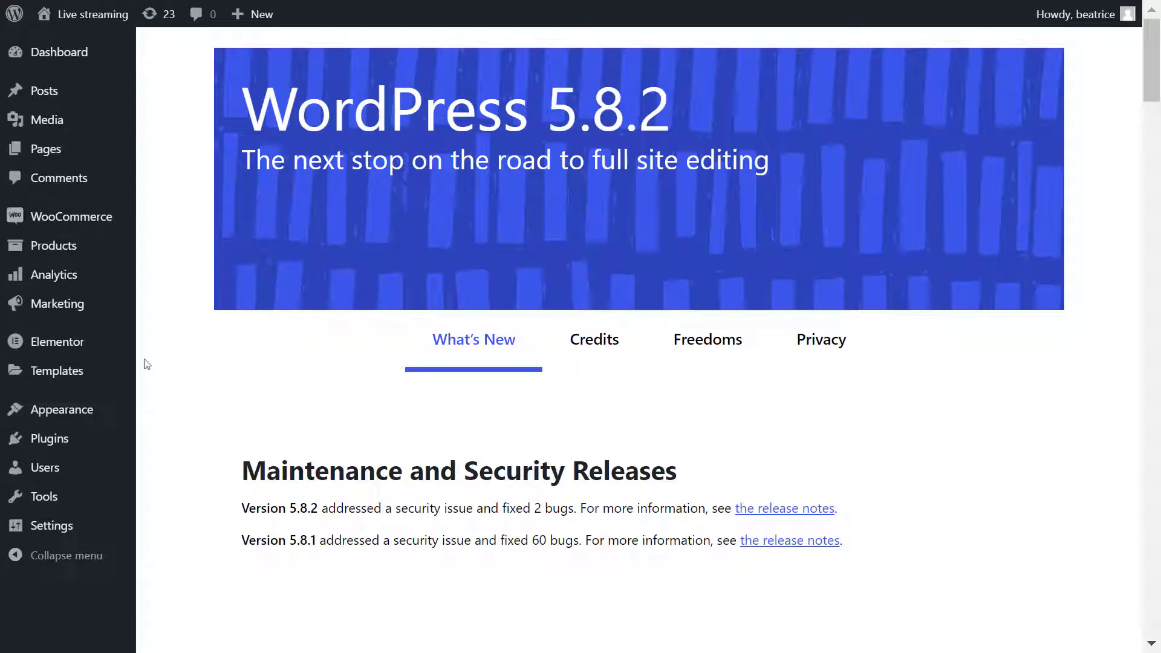
mouse_move(49, 439)
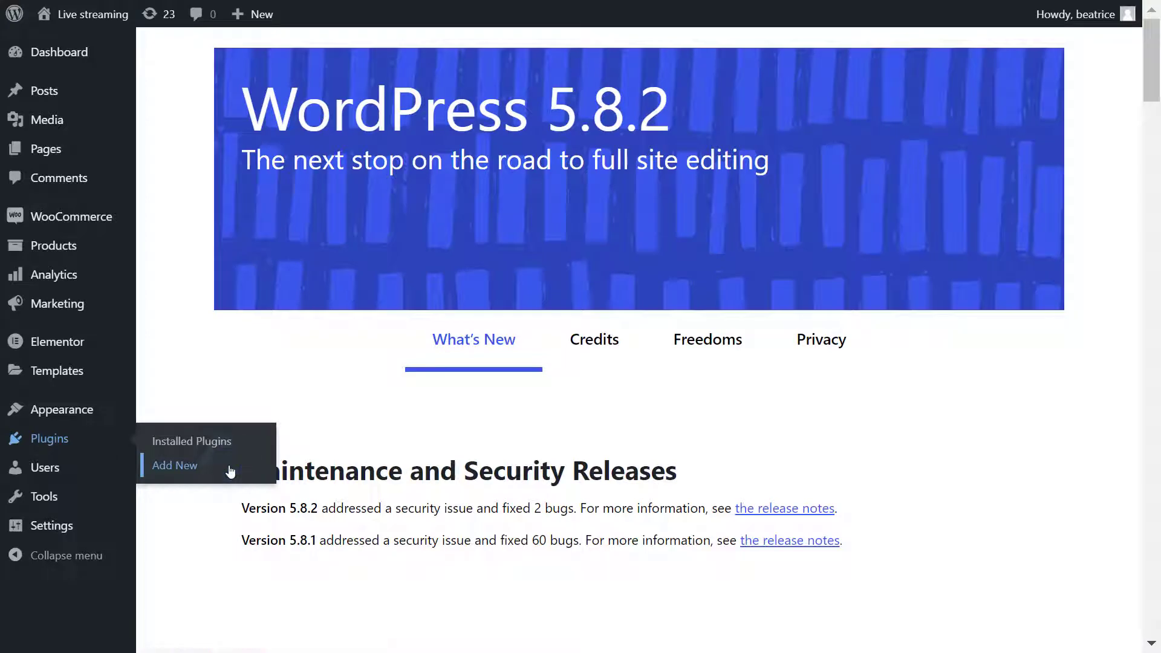
Search the plugin directory for 'wpstream', then install and activate the WpStream plugin.
click(174, 466)
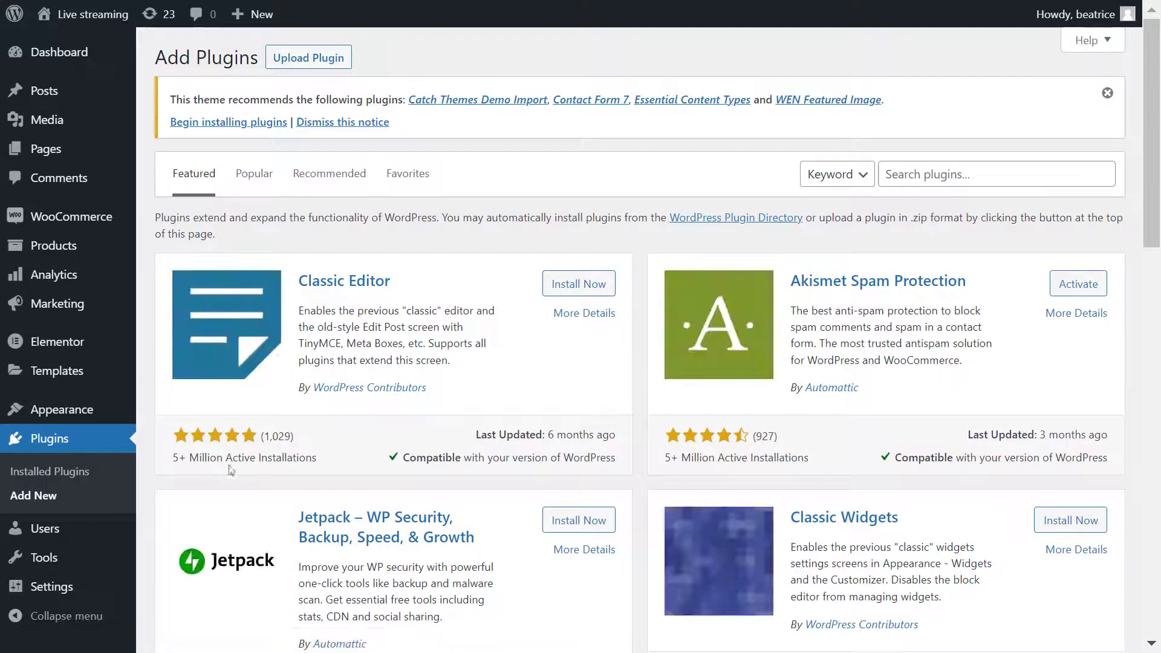
click(979, 178)
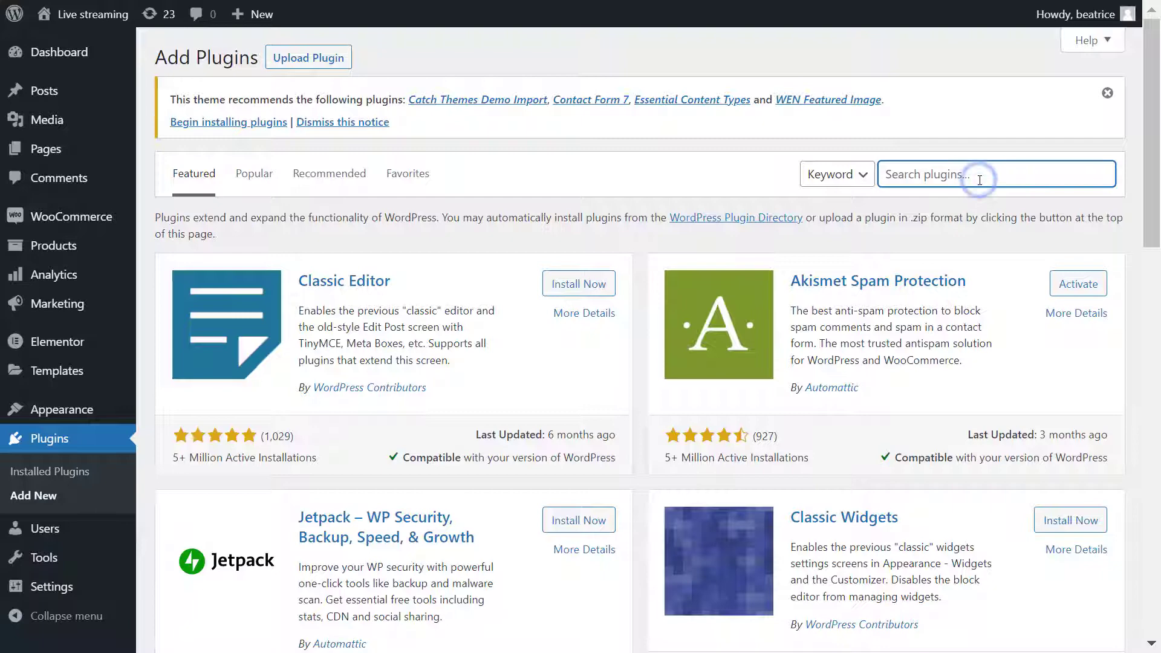
text(wpstream)
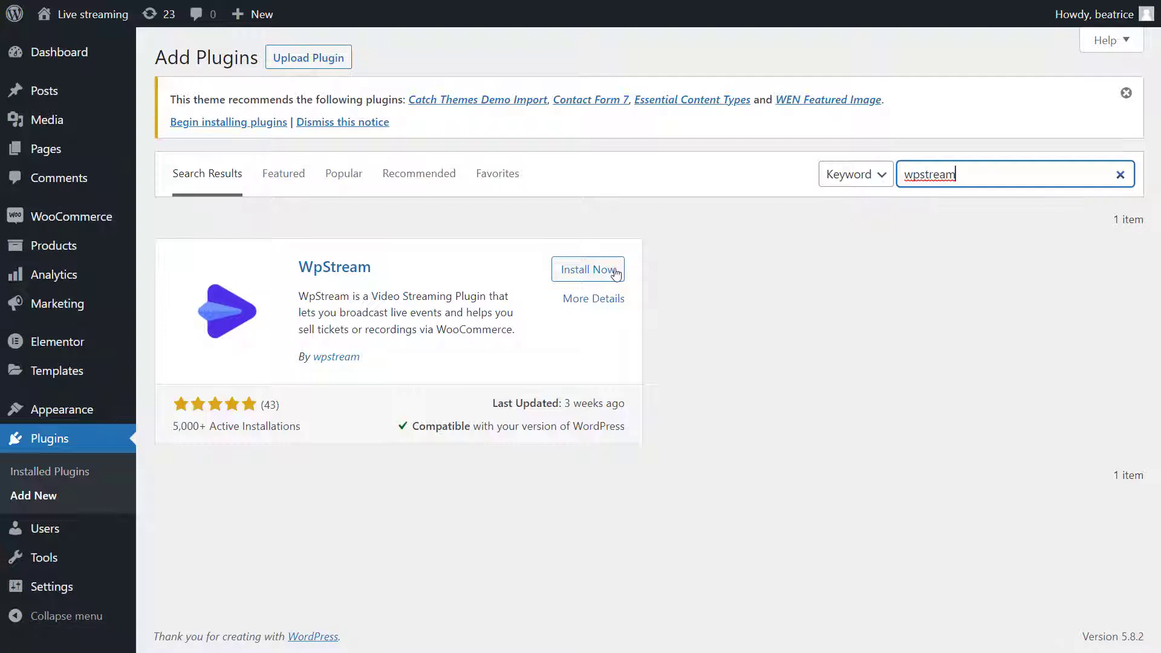
click(588, 269)
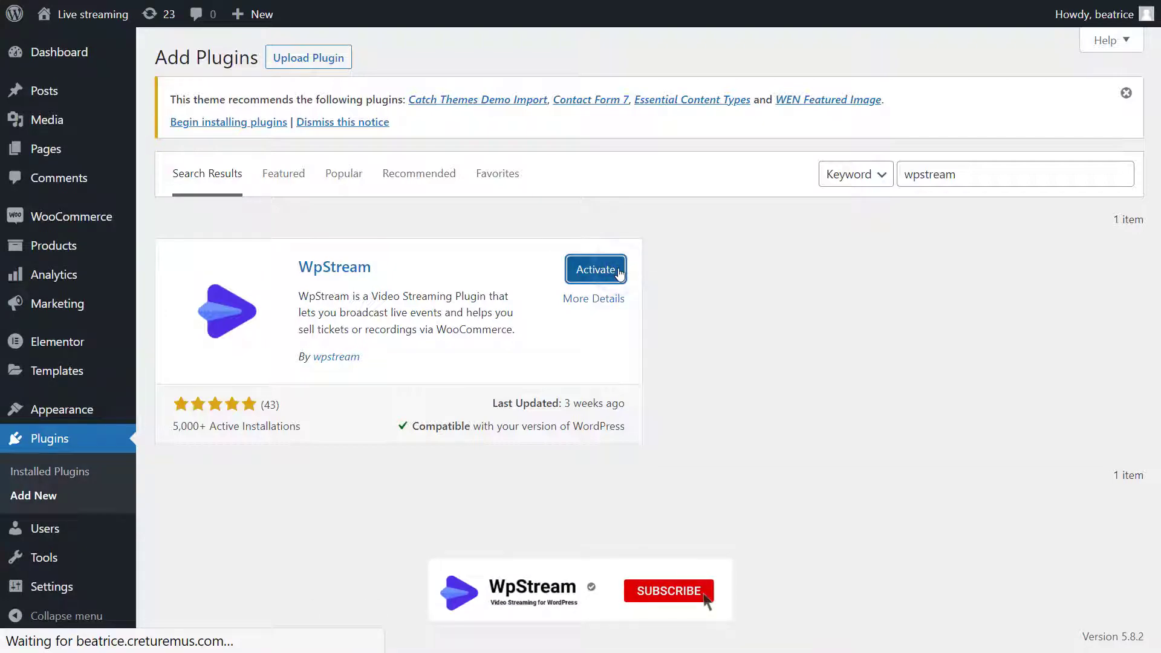
click(595, 268)
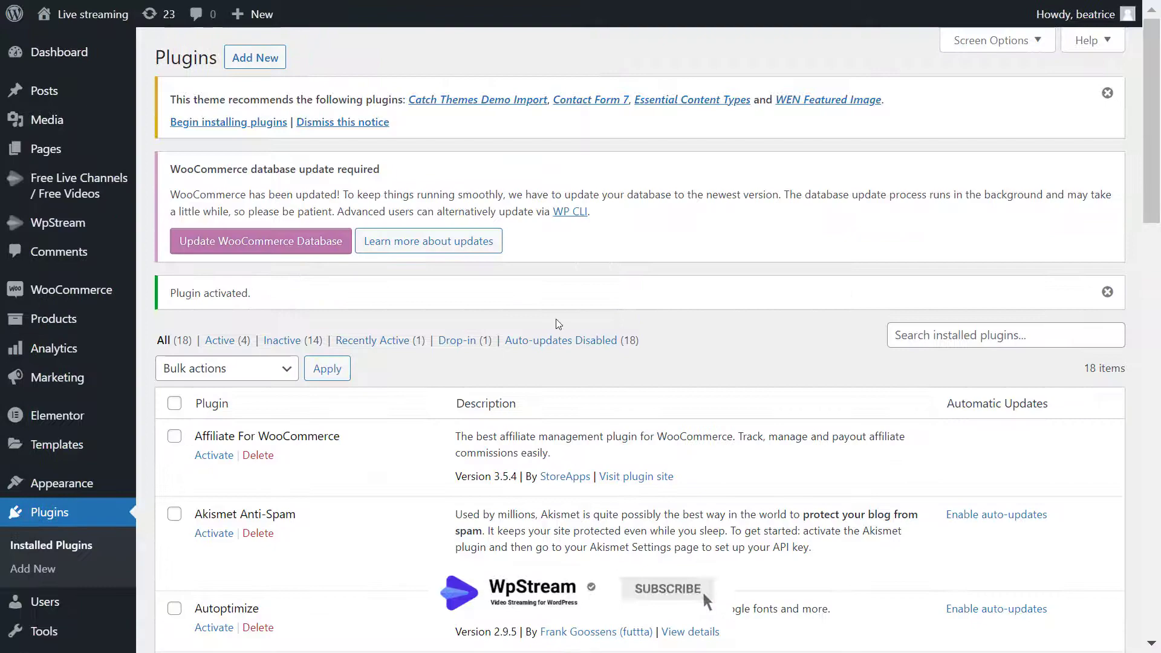
scroll(down, 3)
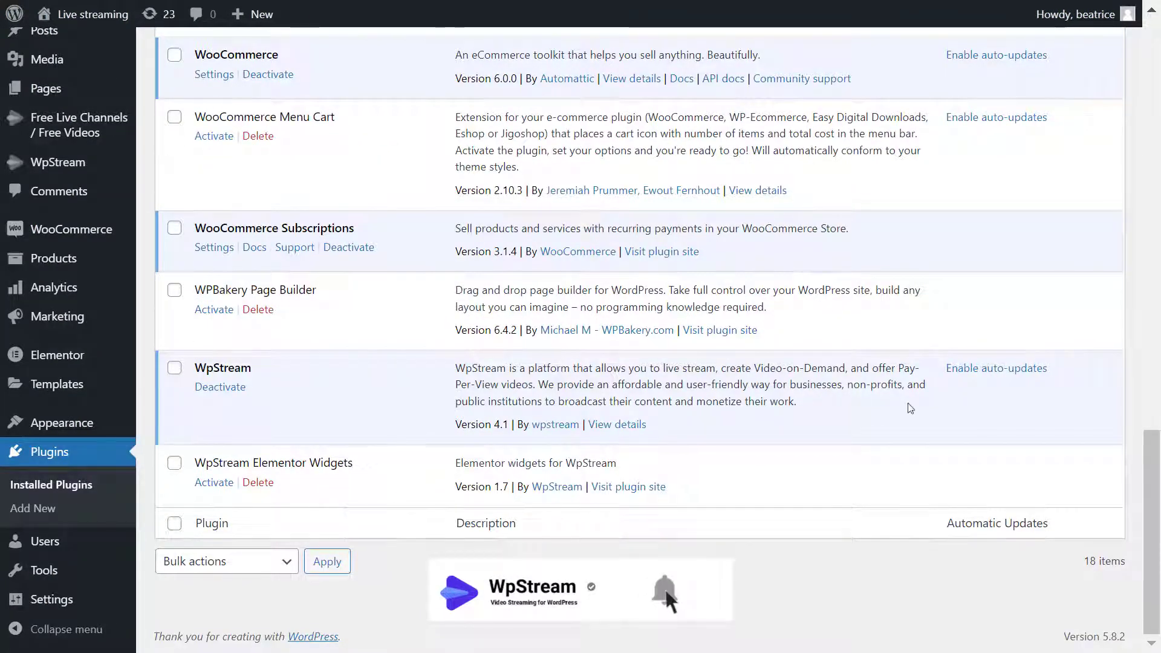
mouse_move(675, 602)
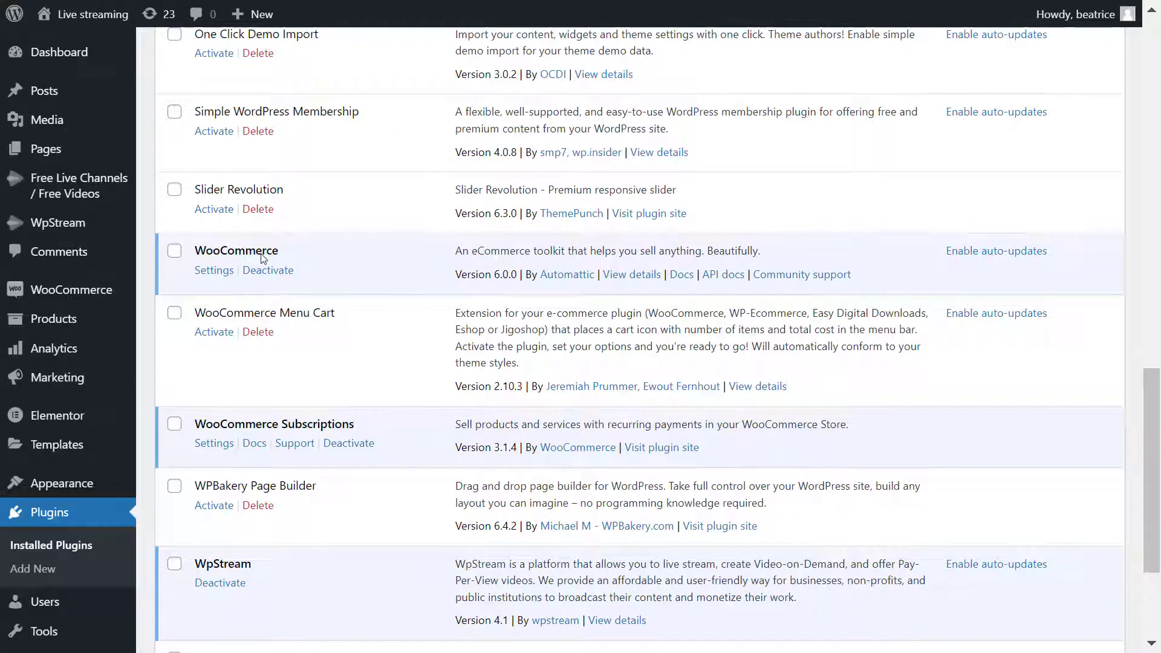
mouse_move(450, 381)
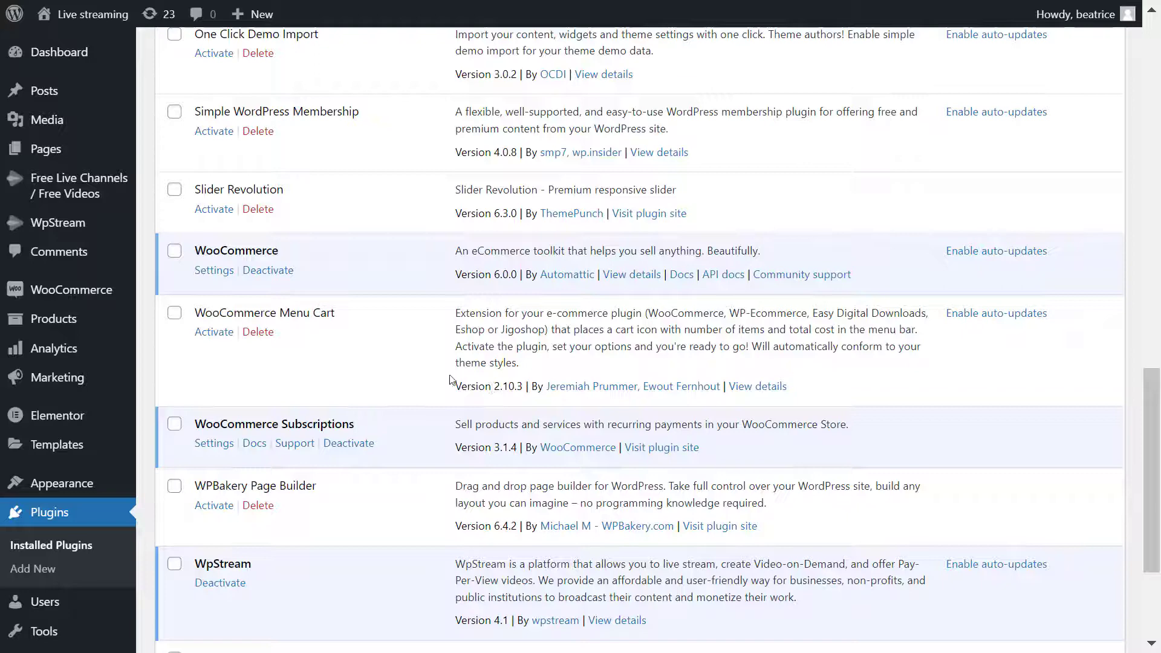
mouse_move(58, 223)
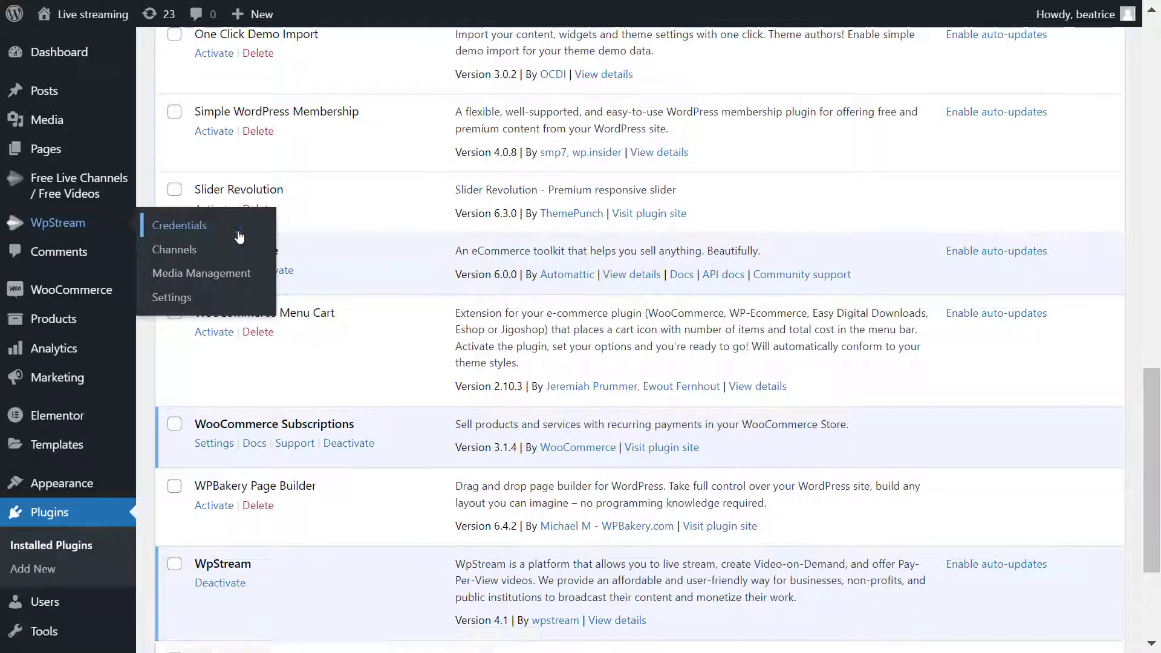
Show the WpStream Credentials page with its empty username and password fields.
click(179, 225)
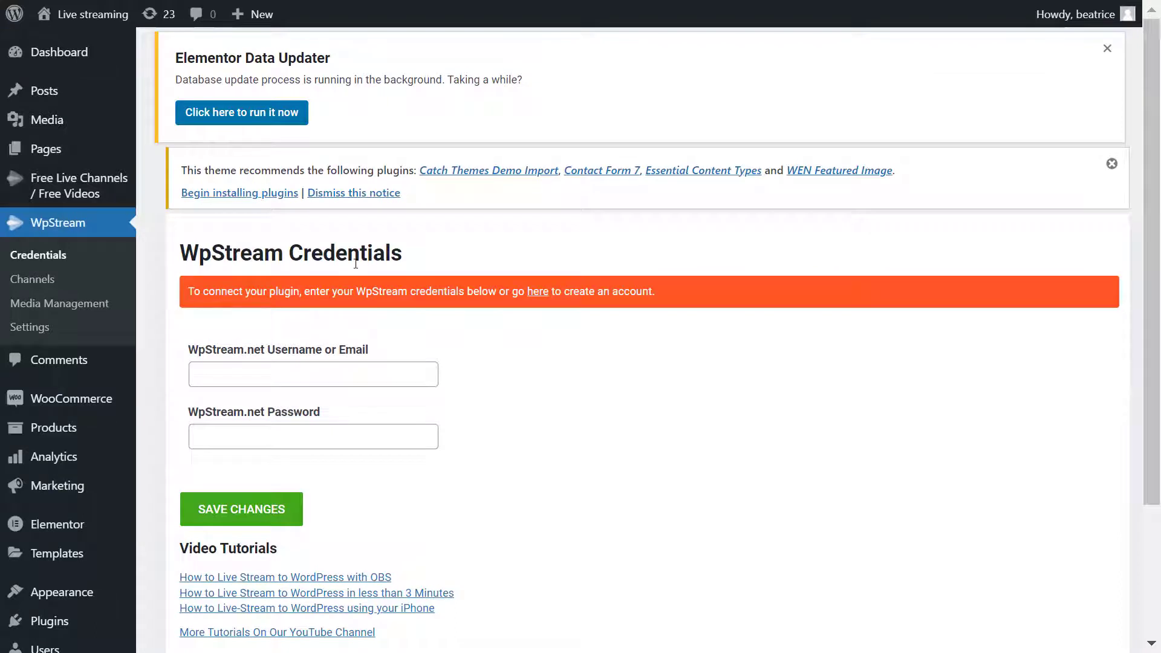
mouse_move(576, 399)
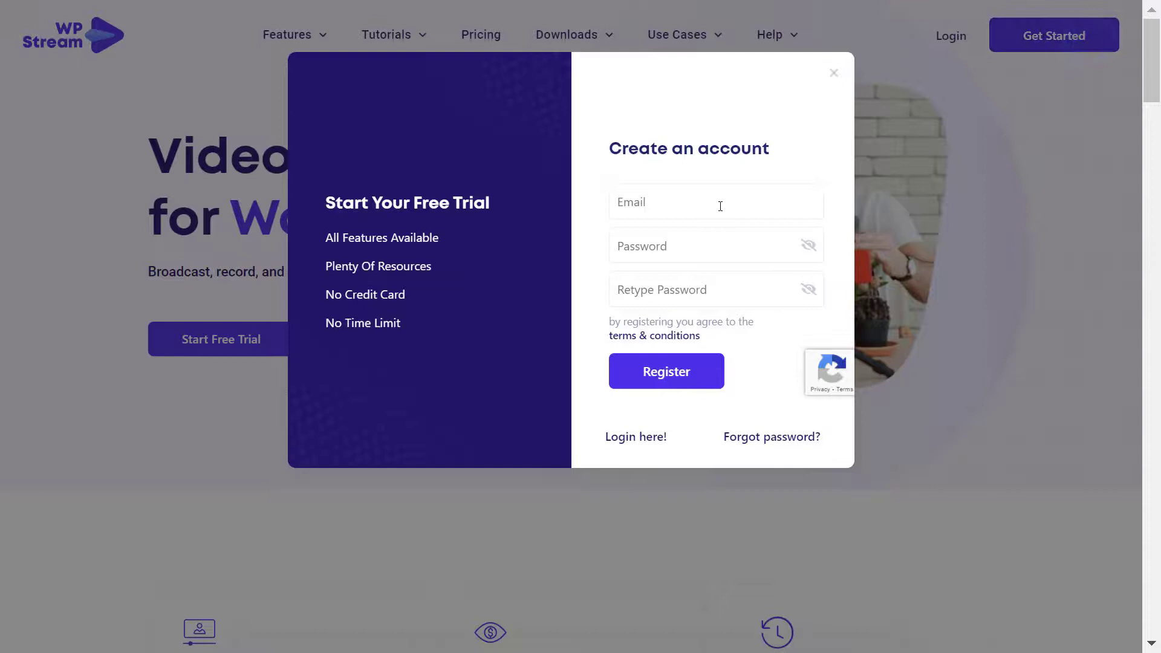
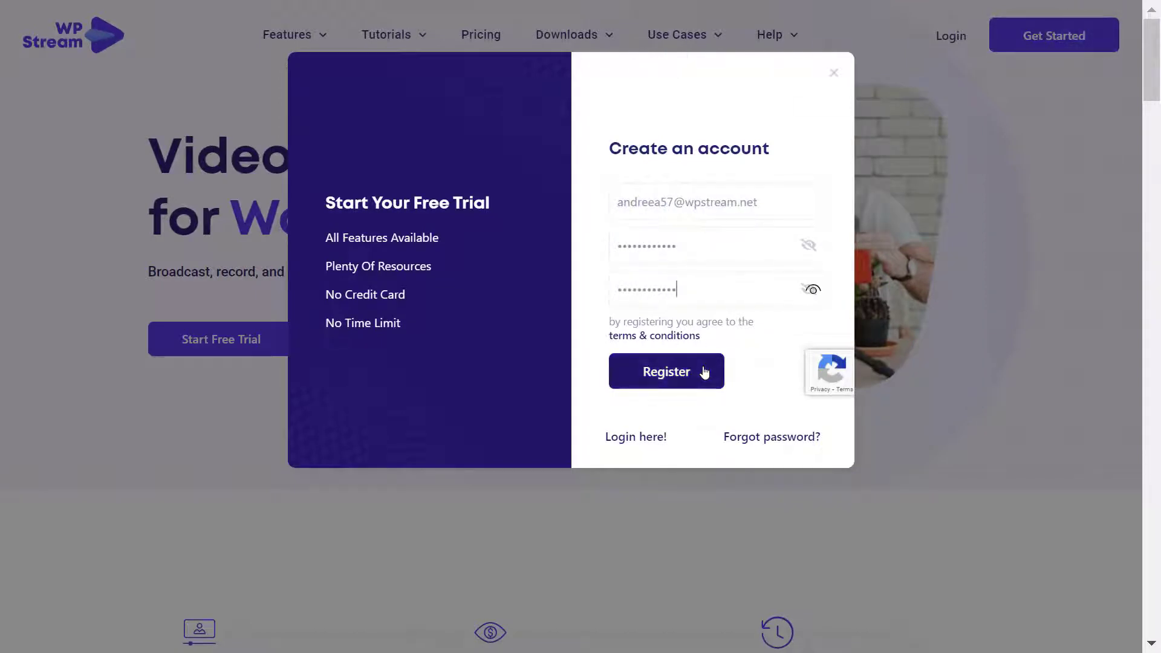
click(666, 371)
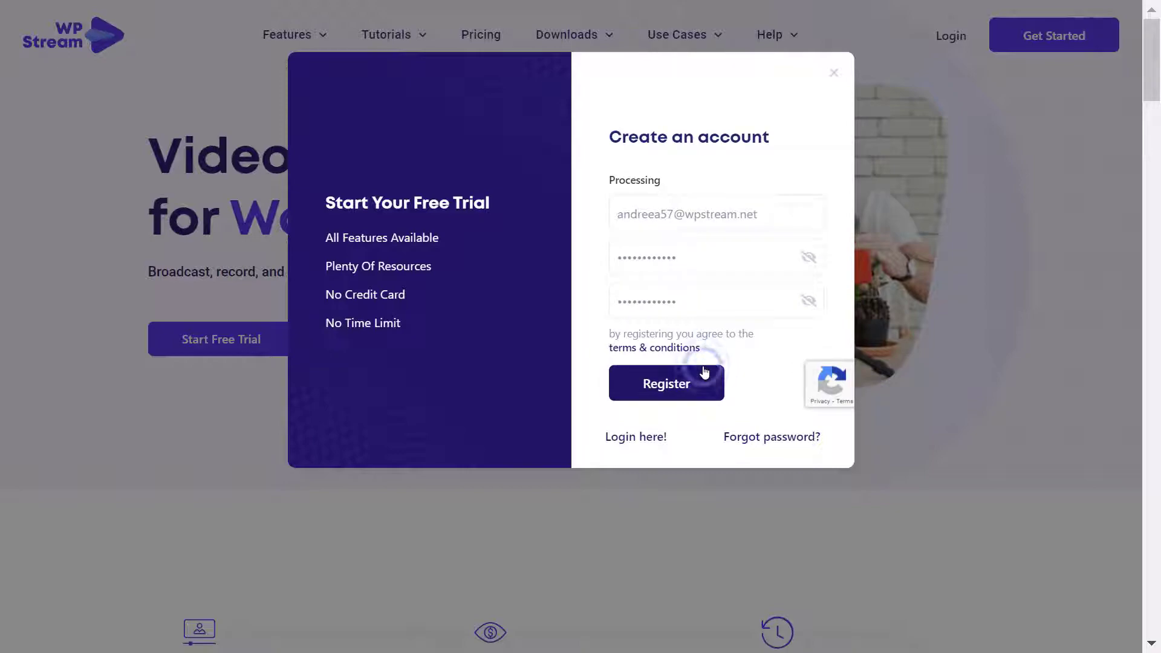
click(667, 383)
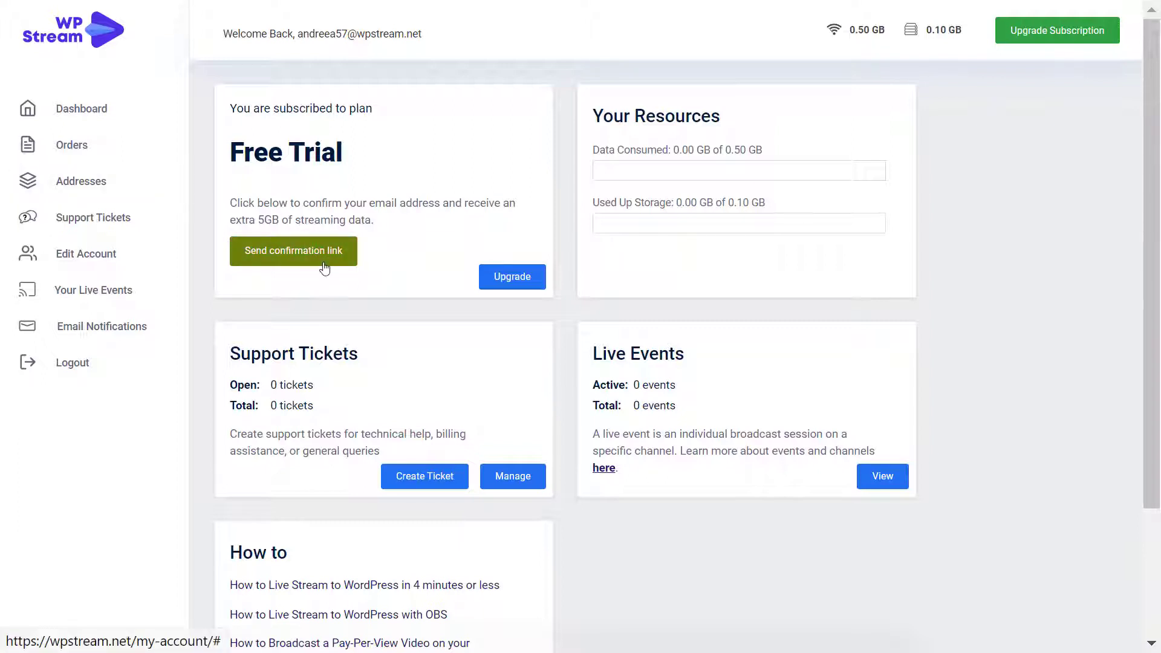
Request the confirmation email and confirm the address, raising data to 5.50 GB.
click(292, 251)
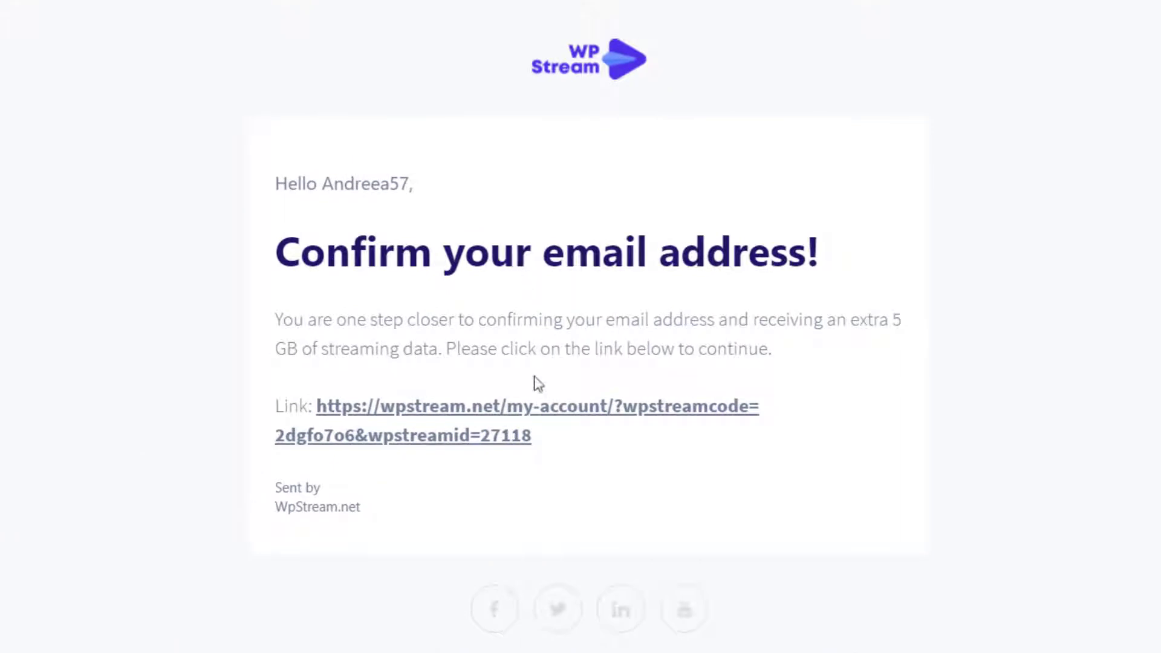
mouse_move(540, 449)
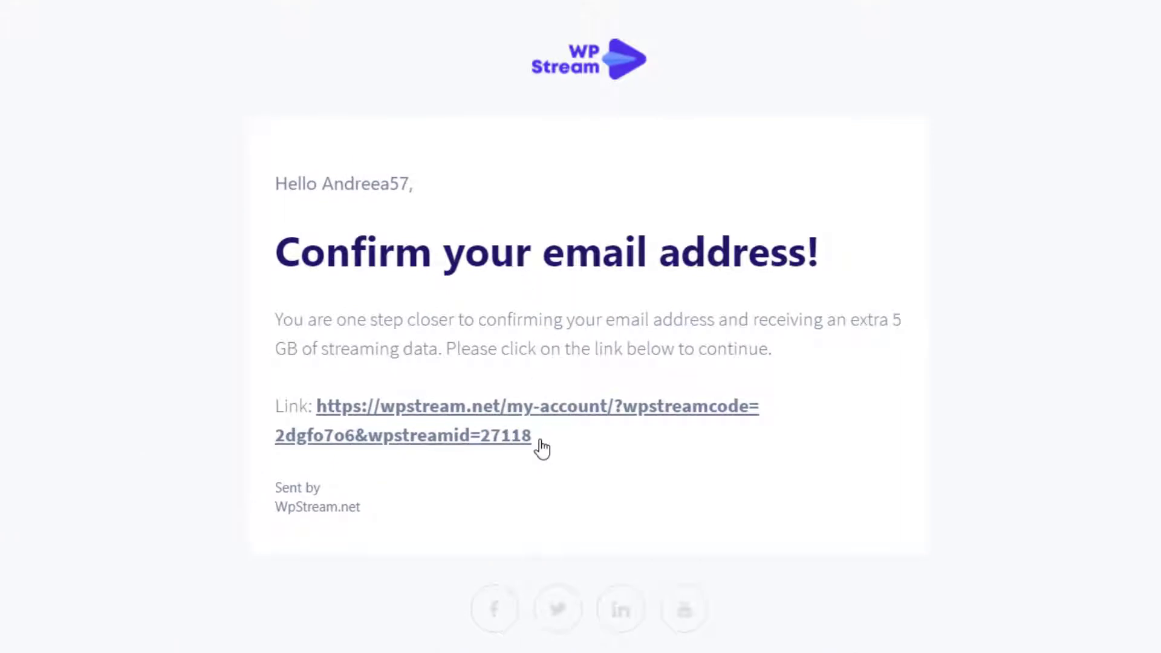
click(401, 435)
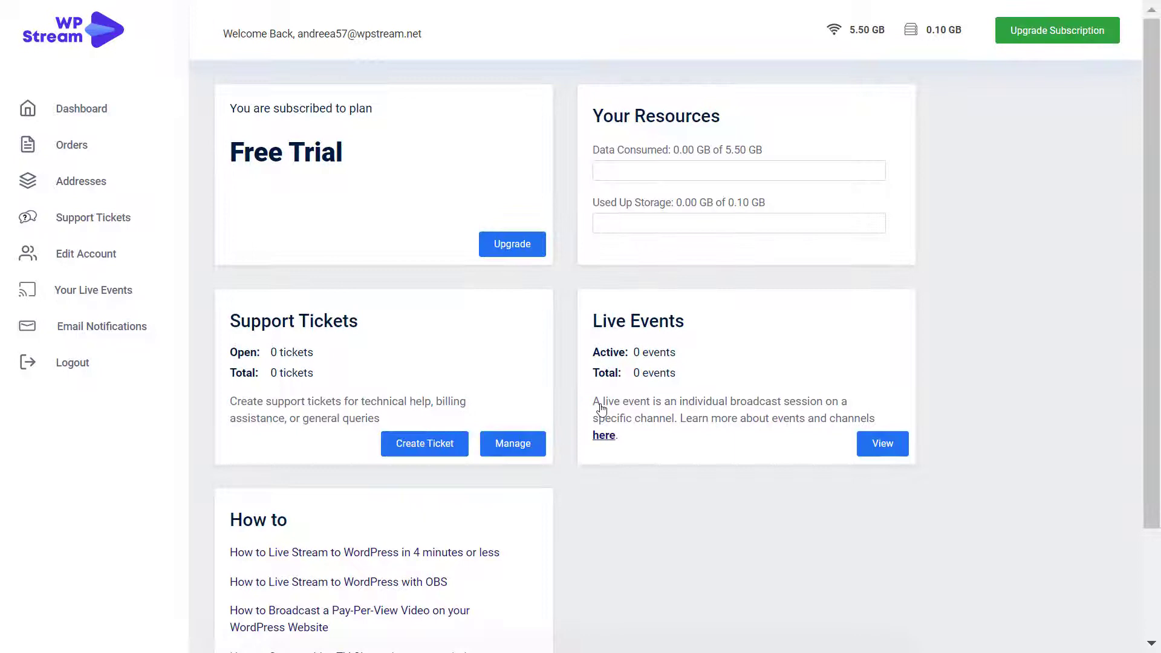
mouse_move(742, 152)
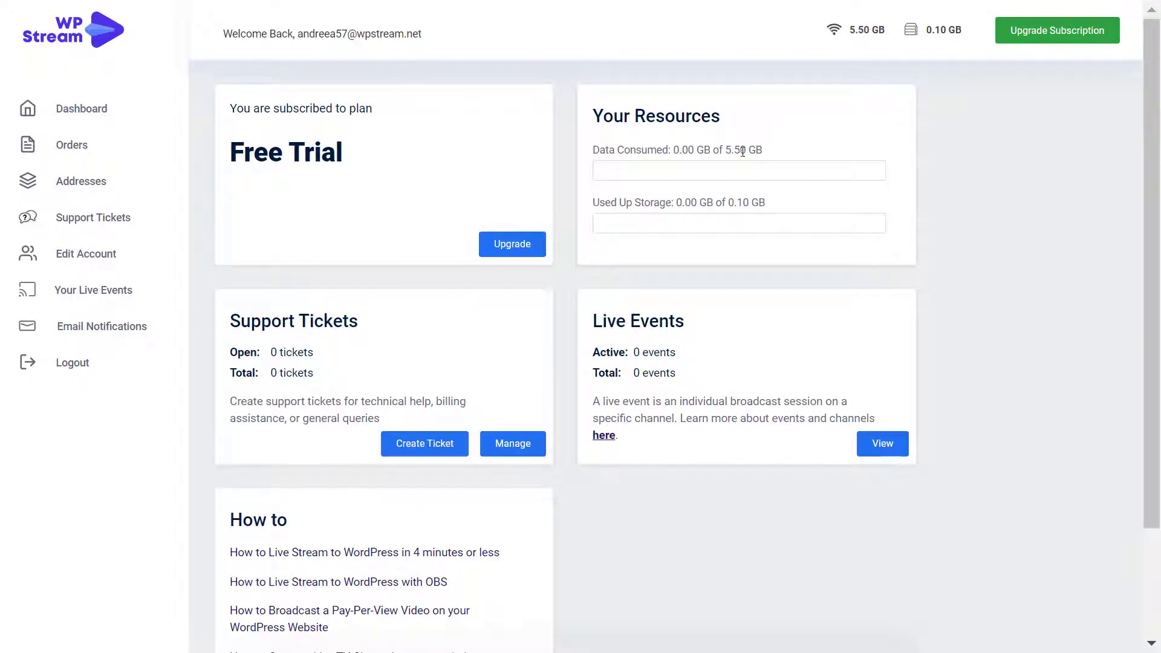
mouse_move(775, 331)
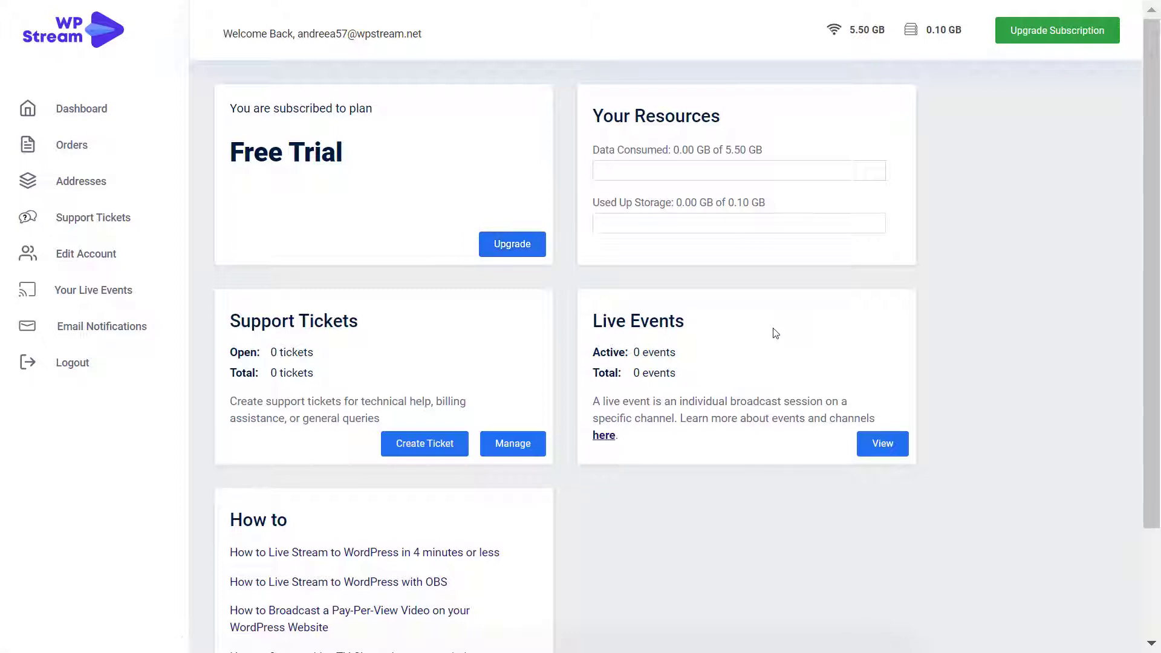
mouse_move(842, 322)
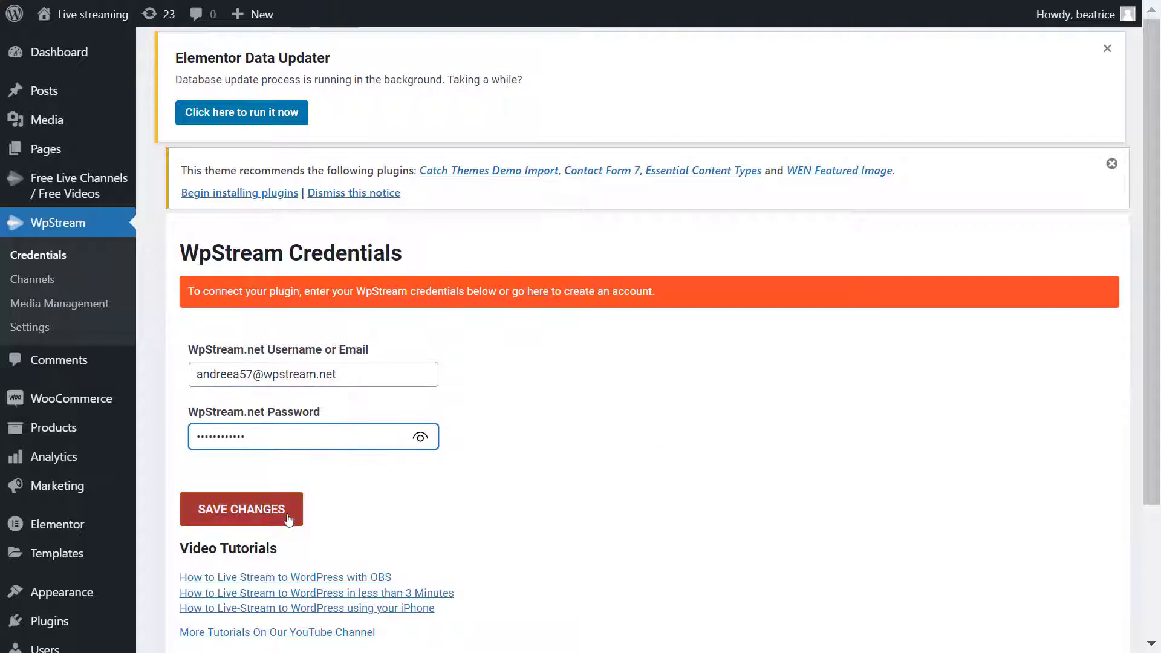
Save the WpStream.net login on the Credentials page, connecting the plugin with 5.50 GB data.
click(241, 509)
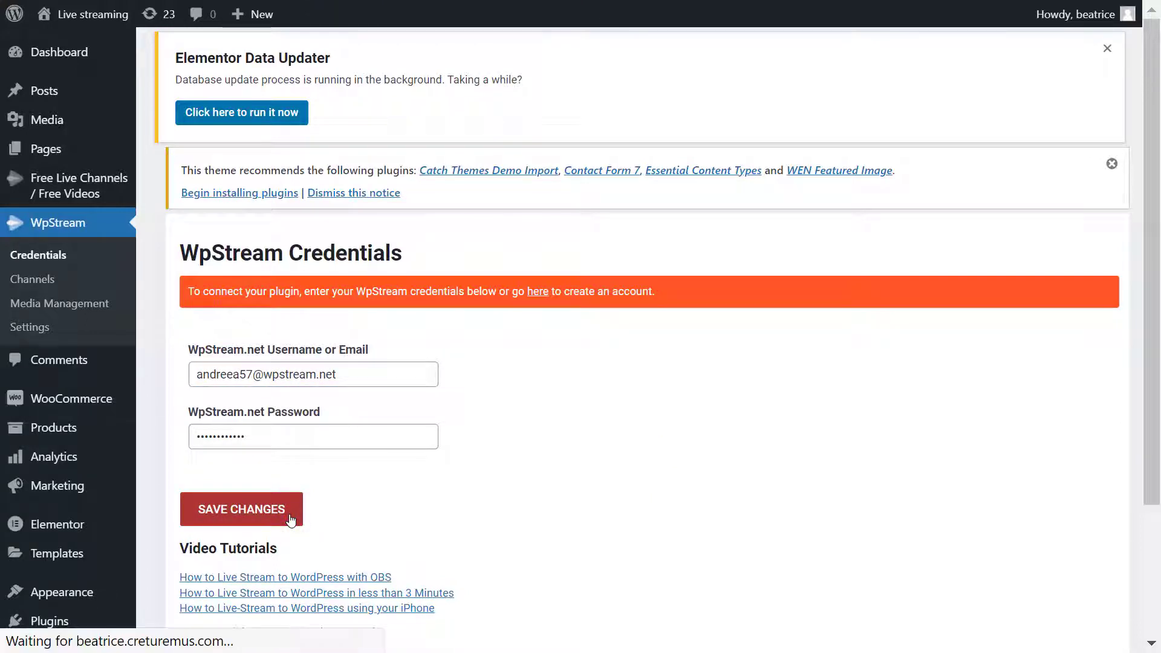
click(240, 509)
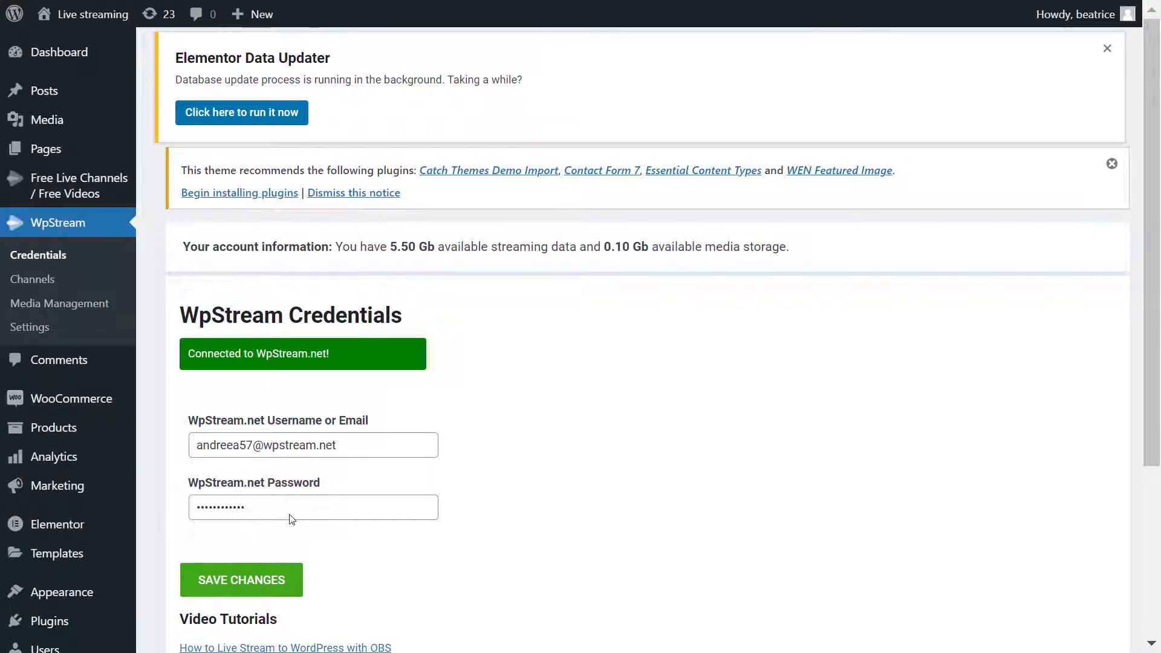
mouse_move(32, 278)
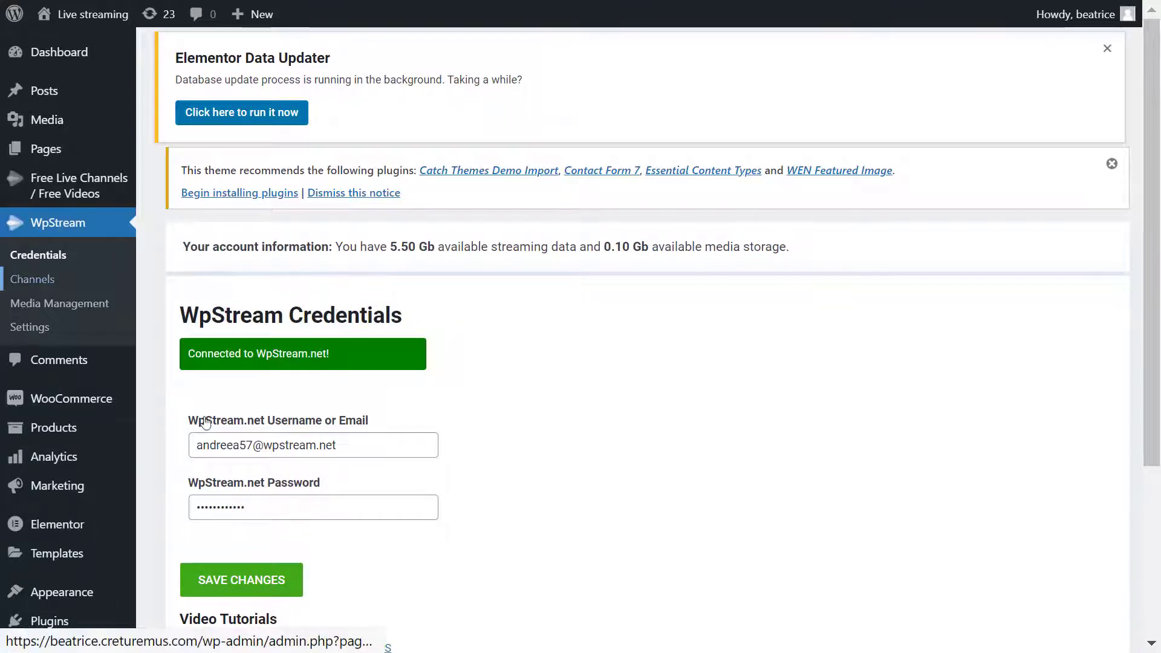
mouse_move(87, 286)
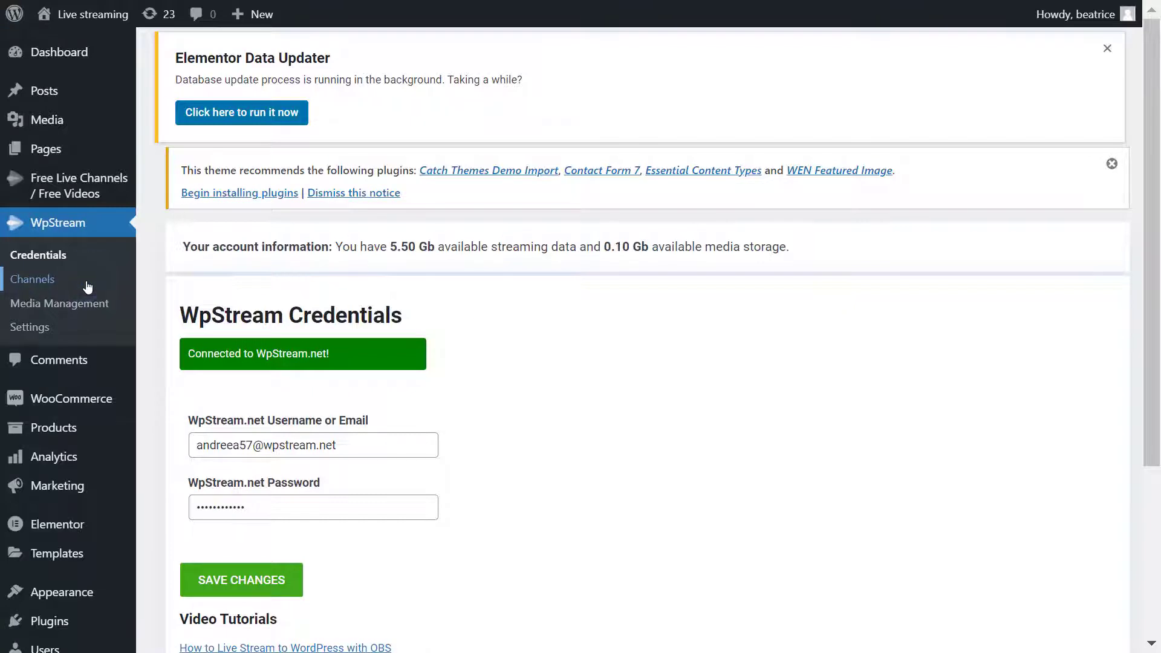
Show the free channel list with Test and Test2 both broadcast offline.
click(32, 278)
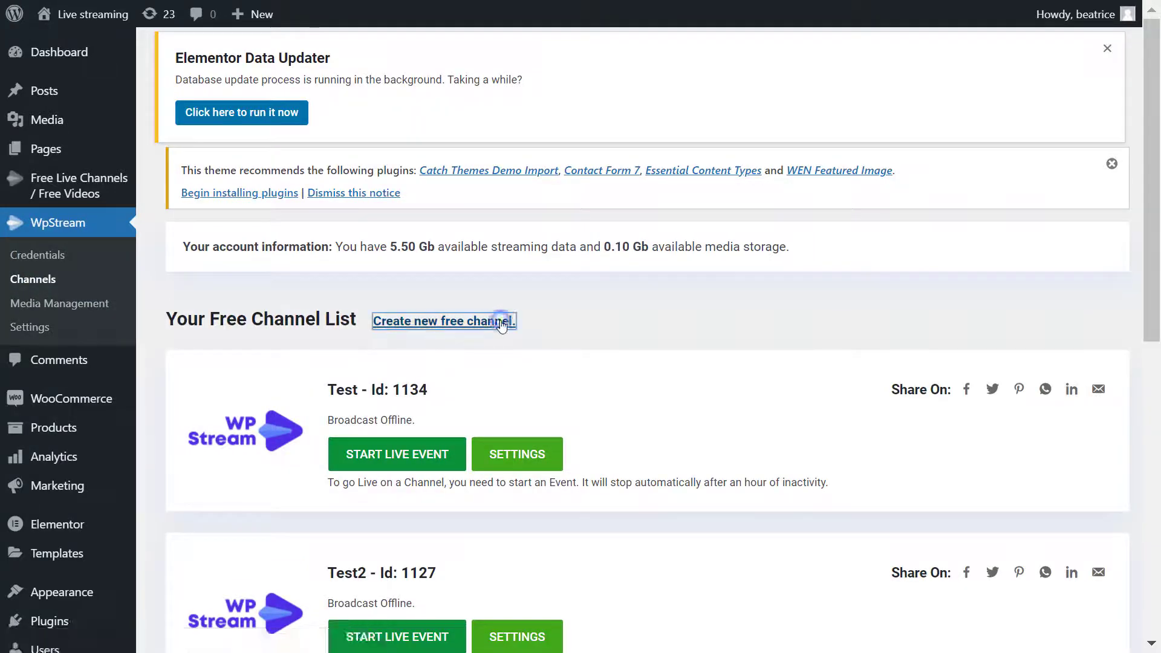
Create free channel 'First Channel' with Shows category, Live show tag and a featured image.
click(442, 321)
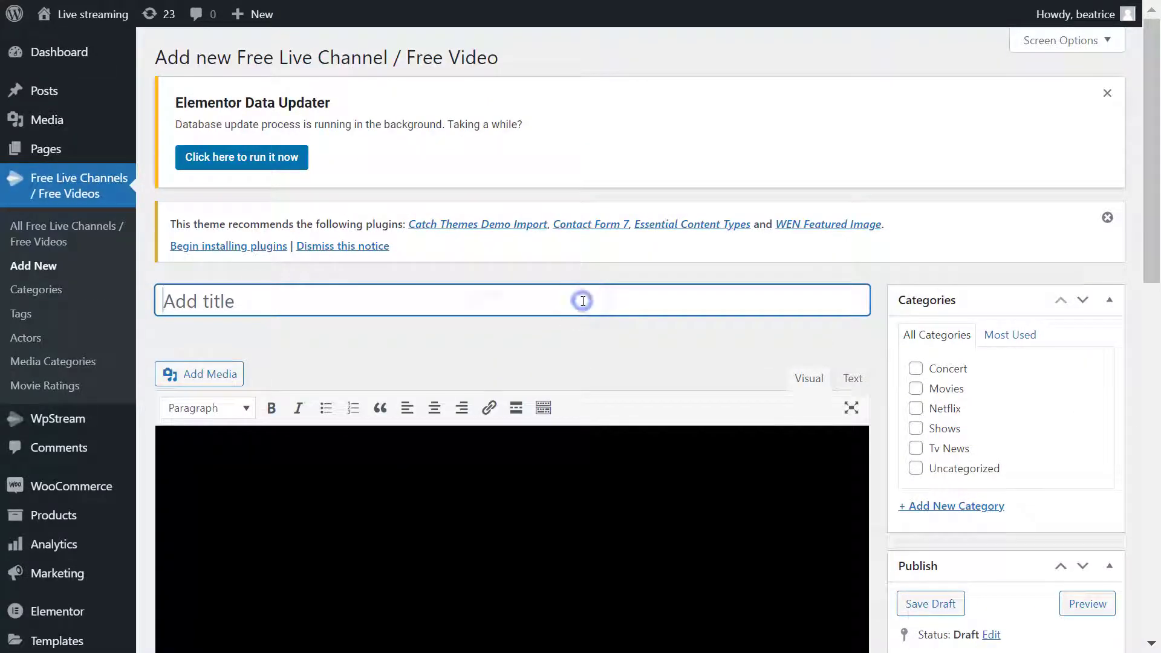
scroll(down, 3)
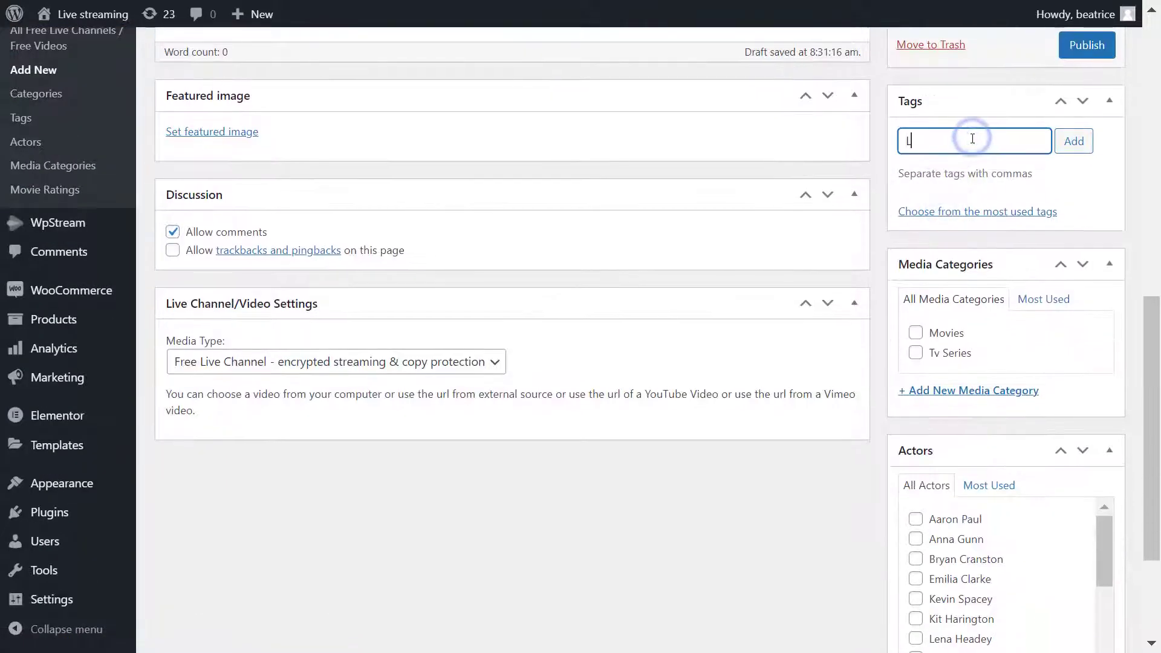
scroll(down, 3)
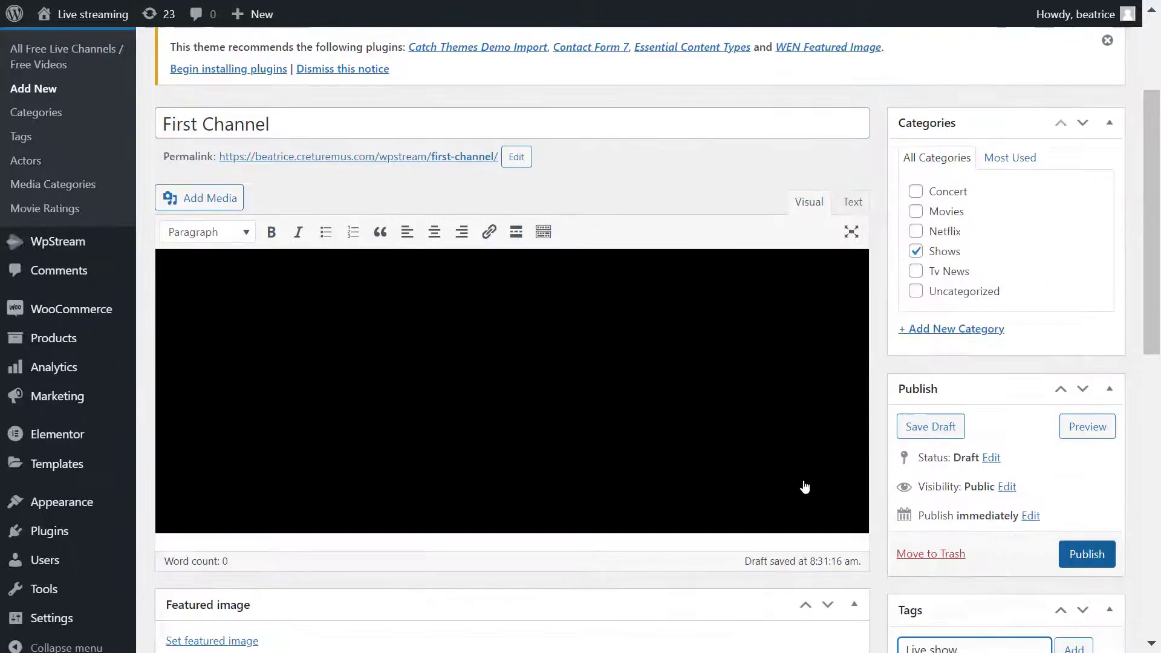
click(211, 641)
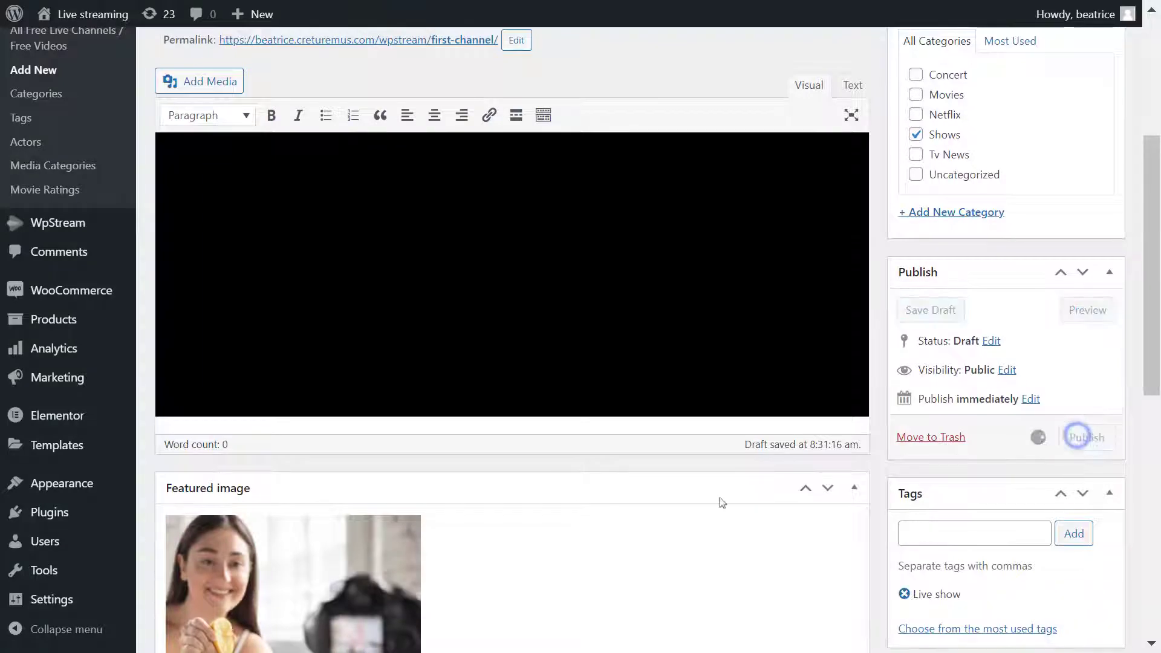
Publish First Channel as ID 1146 and turn on Record Live Stream in its streaming settings.
click(1085, 438)
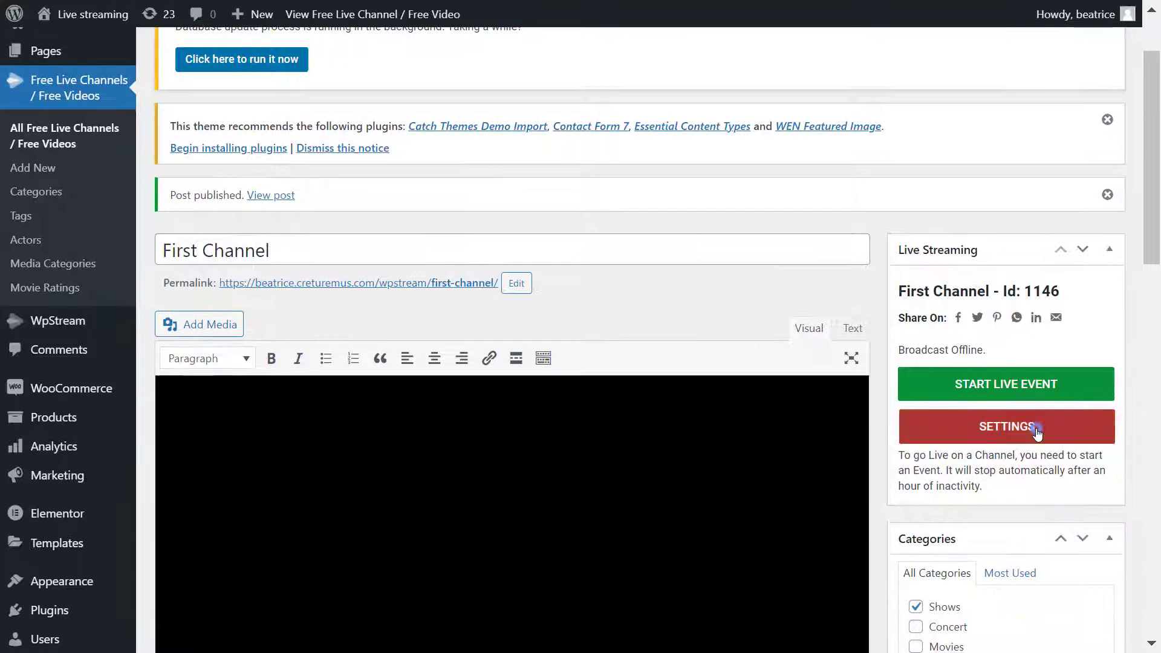
click(1006, 425)
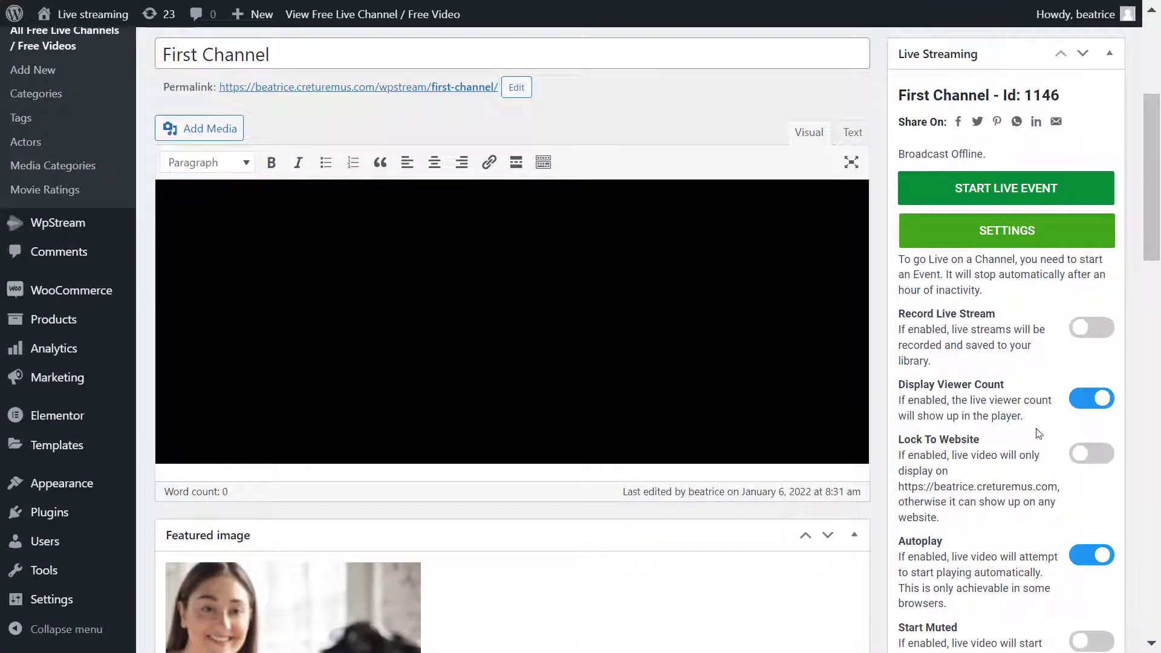
scroll(down, 3)
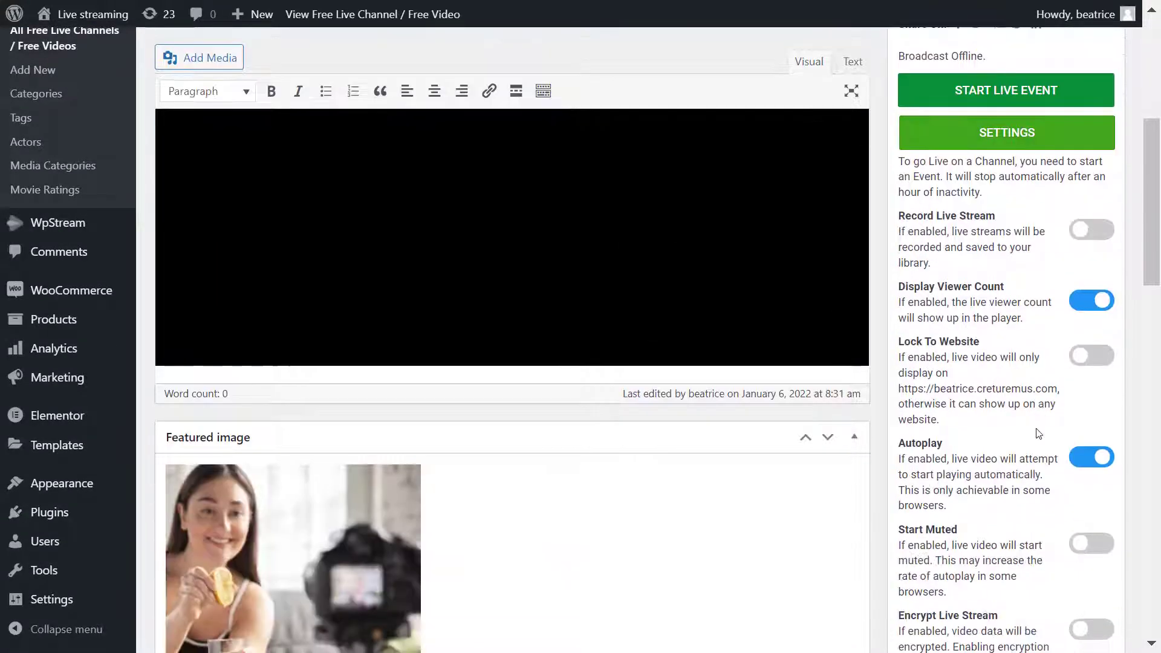
scroll(down, 3)
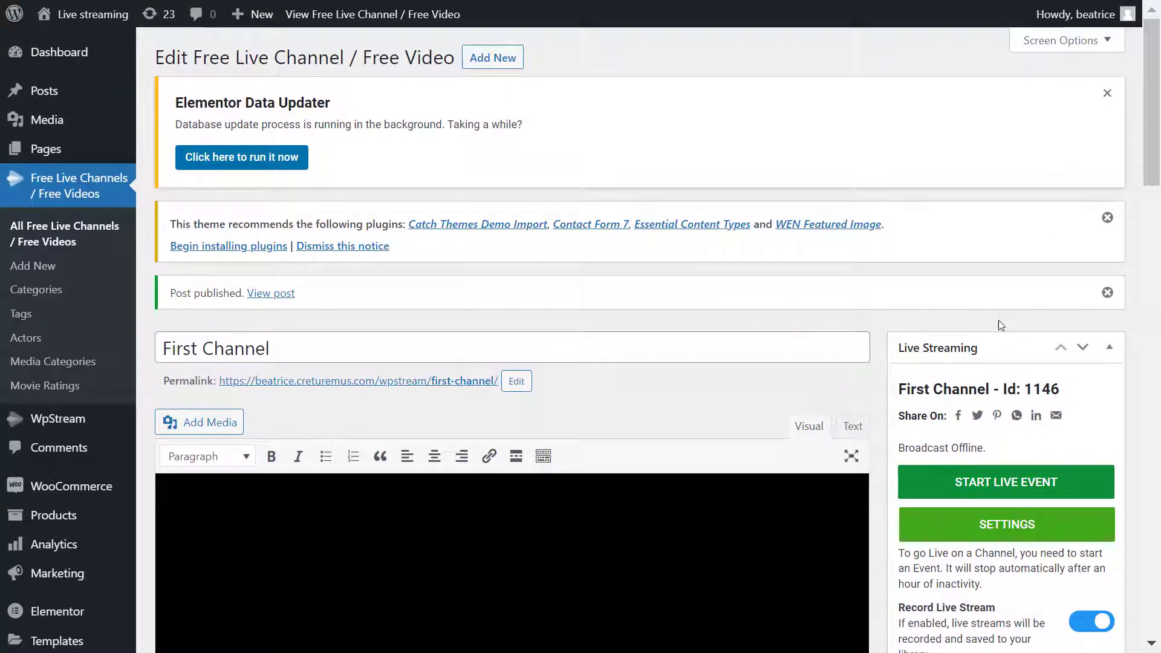
Start the live event so First Channel reports Ready to Go Live.
click(1006, 481)
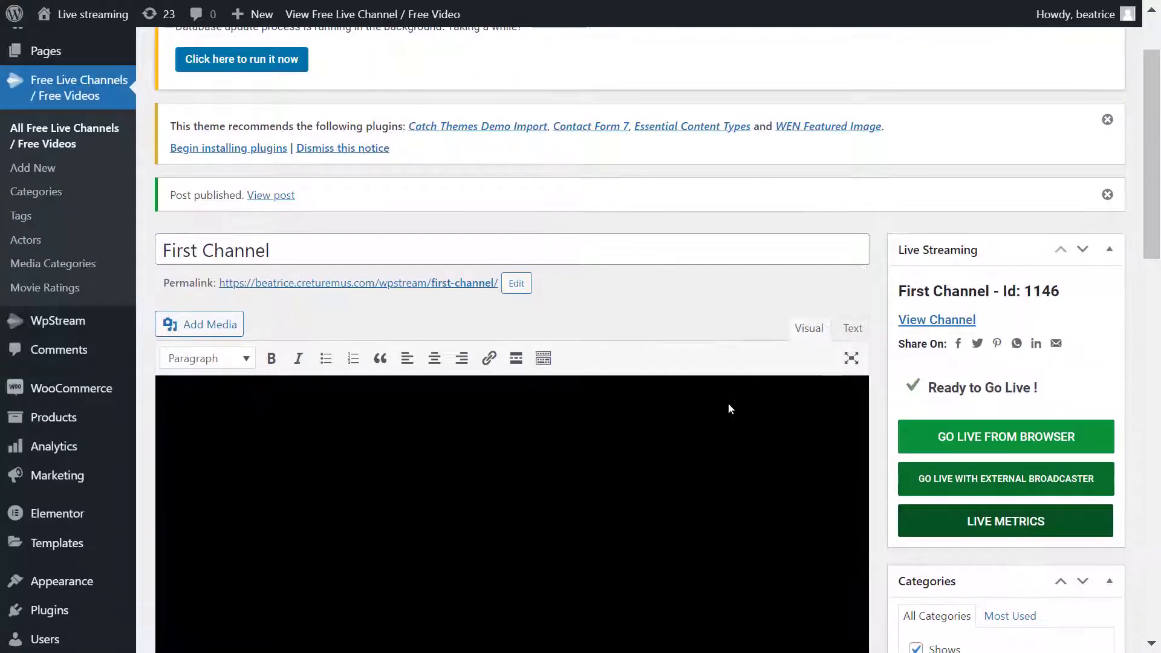
mouse_move(1103, 455)
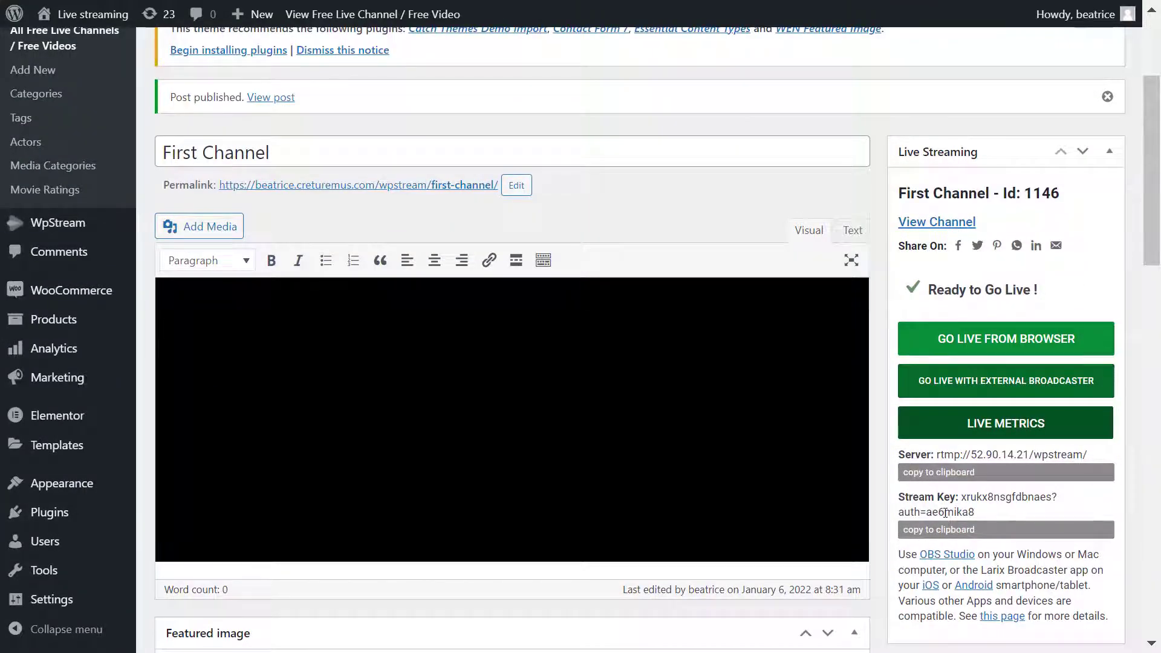
mouse_move(946, 553)
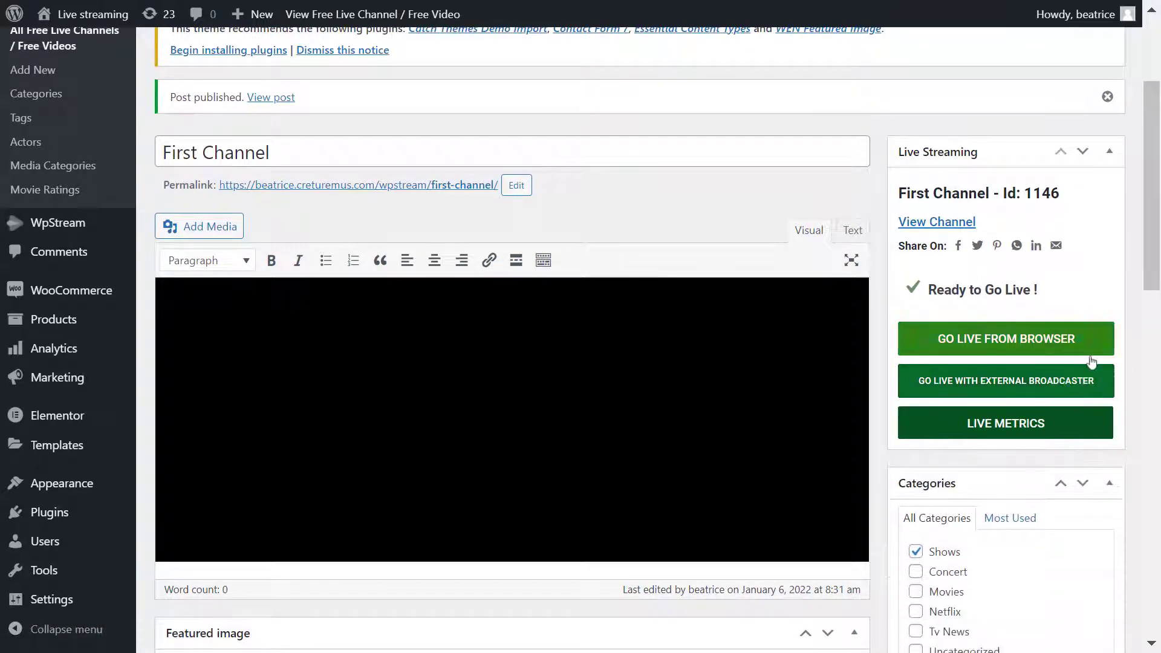
Launch the in-browser broadcaster with the OBS Virtual Camera, review microphones and choose 1280x720 resolution.
click(1006, 338)
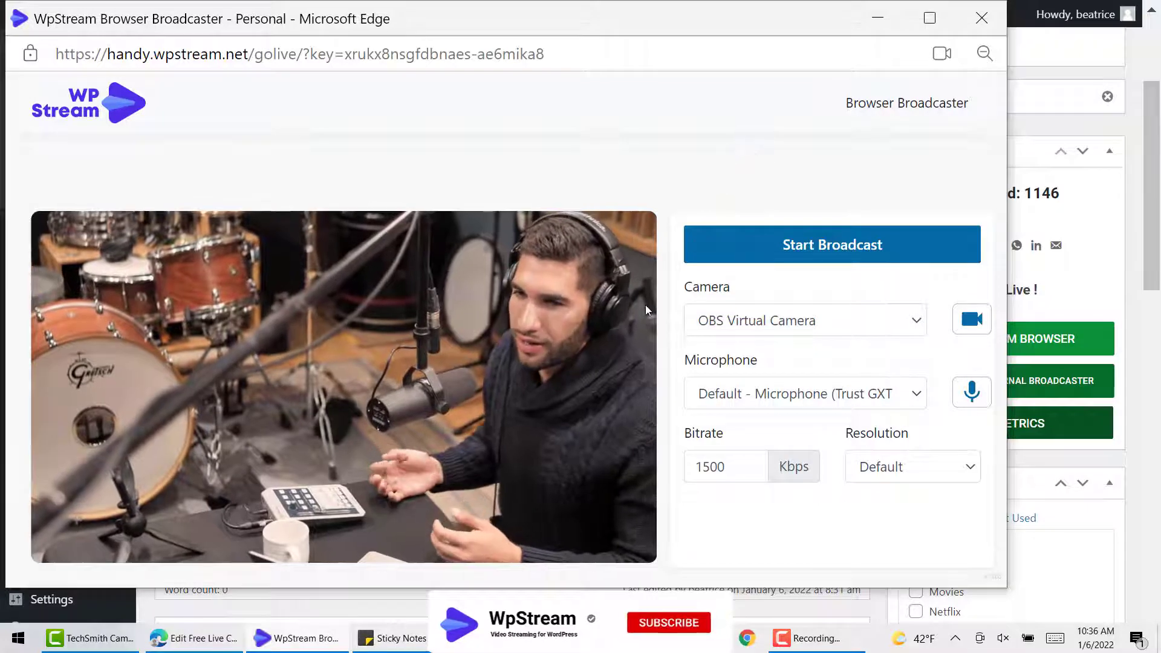
click(805, 319)
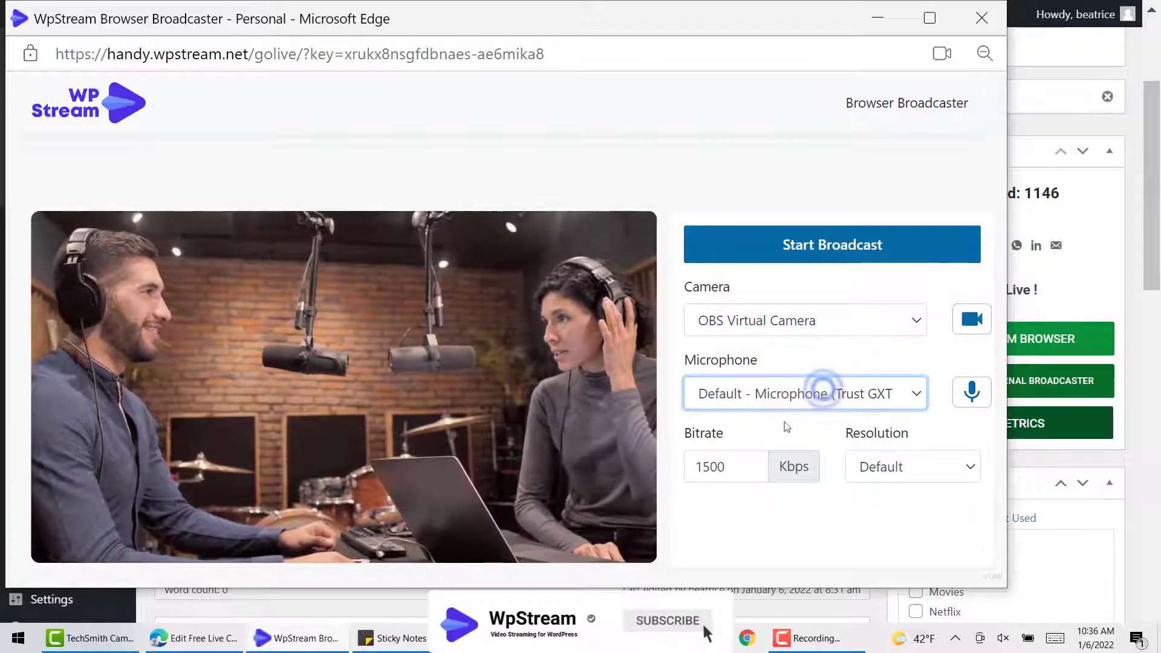
click(911, 466)
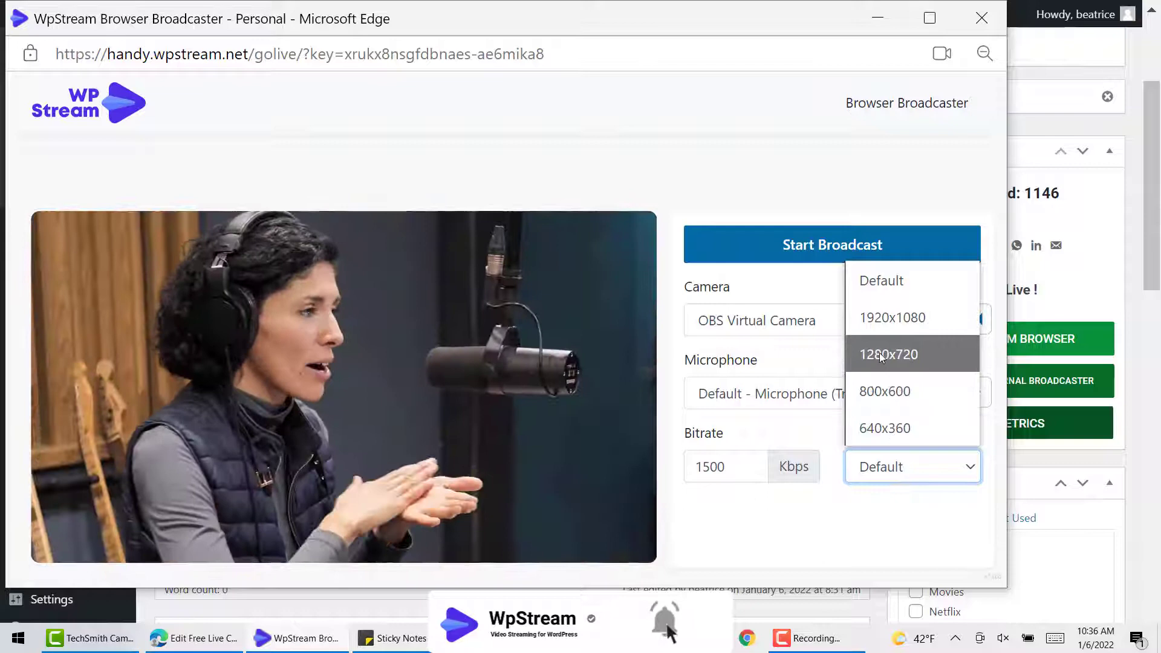
click(887, 354)
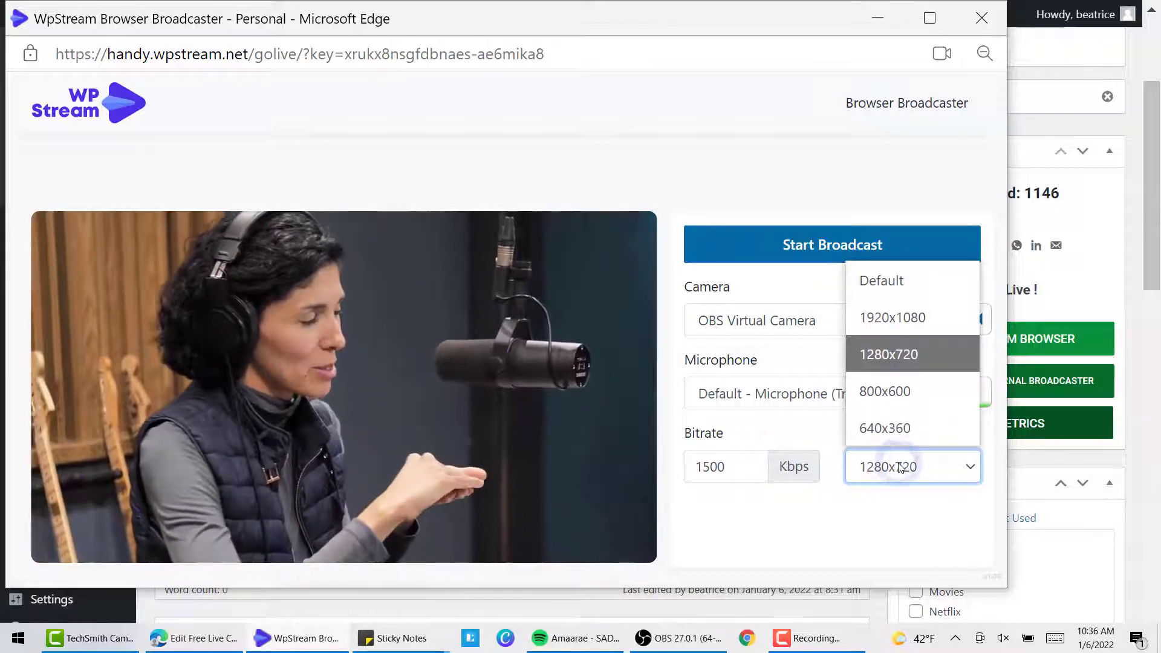
click(881, 280)
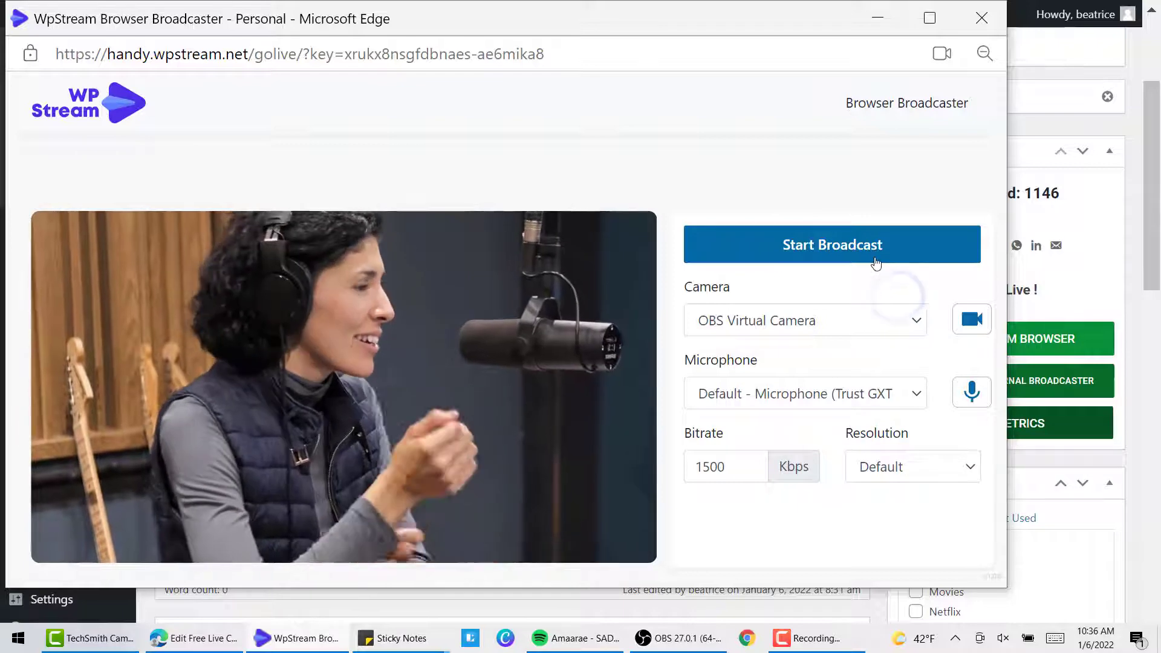
Start broadcasting First Channel live so the stream begins authorizing.
click(831, 244)
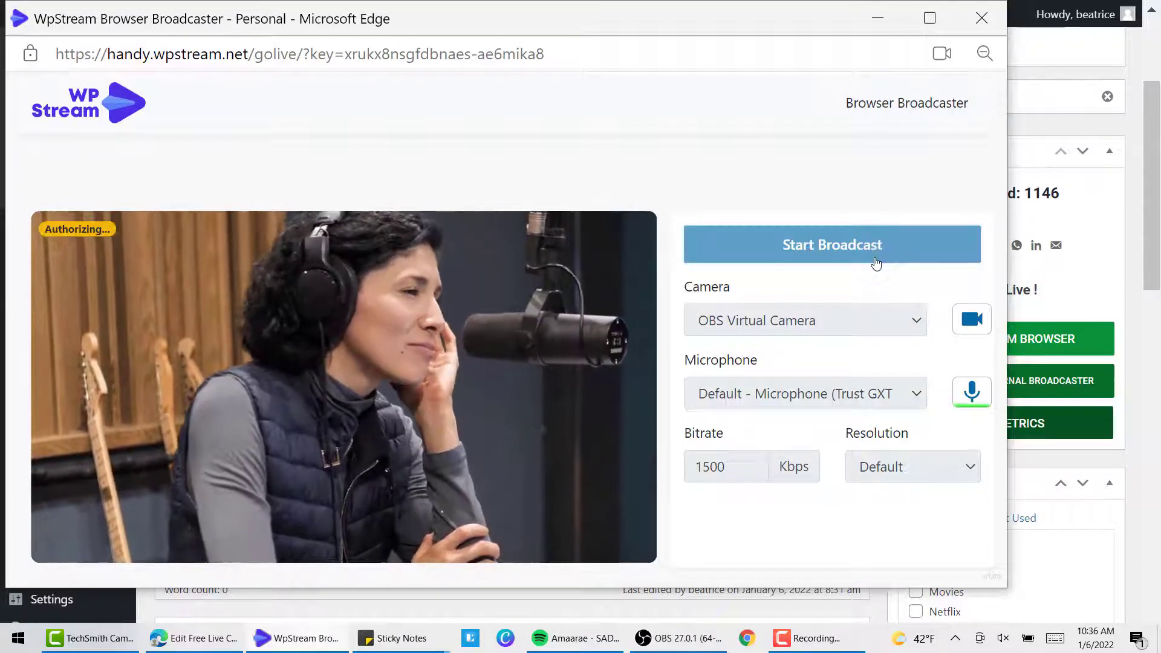
click(832, 245)
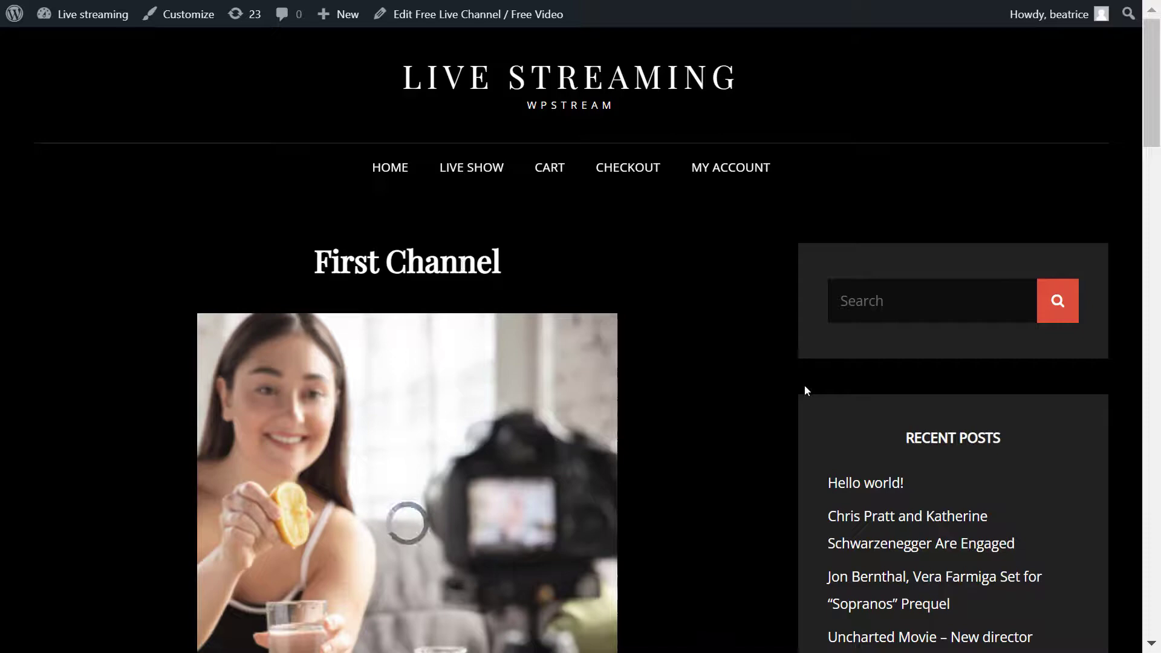
Play the live broadcast on First Channel's public page, pop it into picture-in-picture, then return it to the tab.
scroll(down, 3)
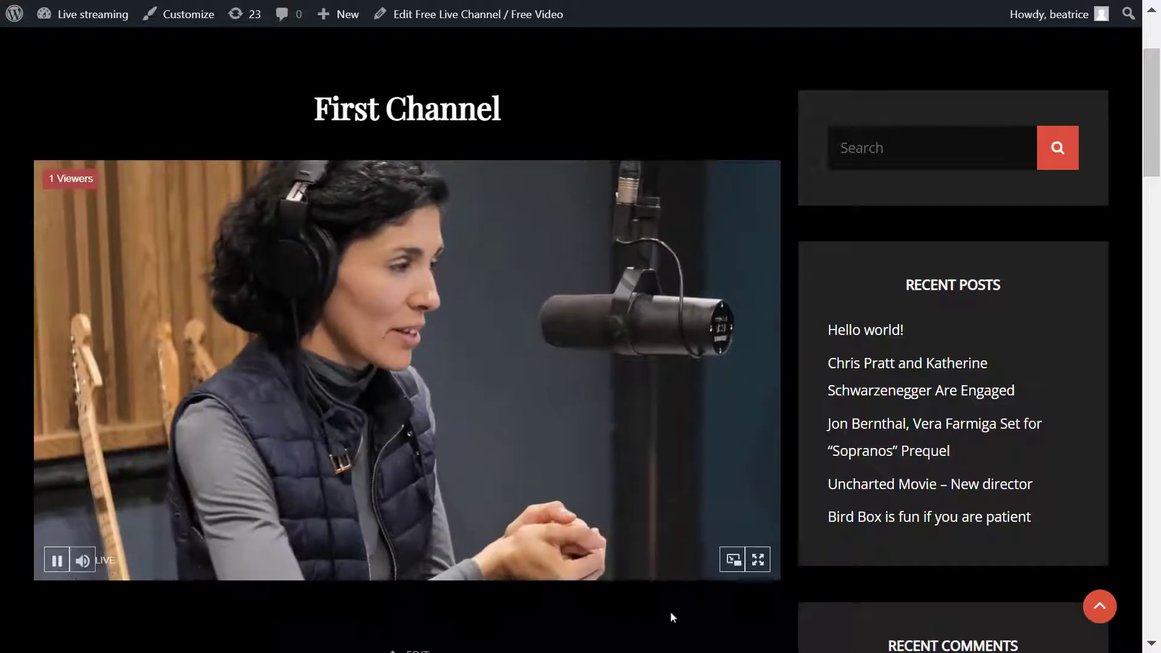
click(757, 559)
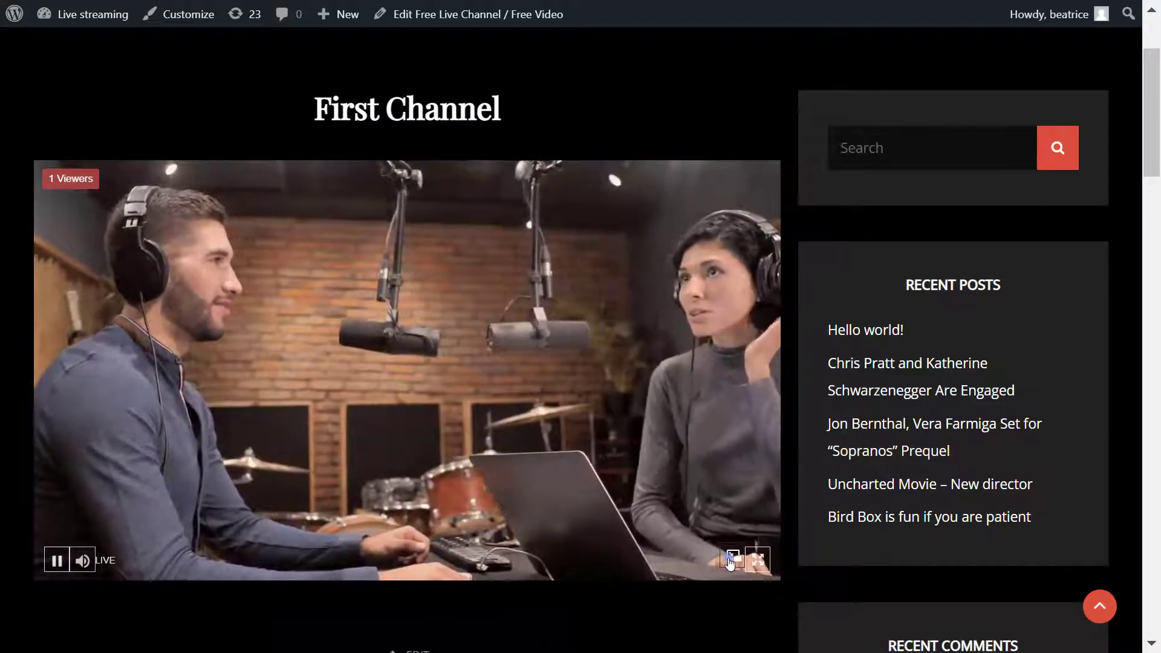
click(731, 558)
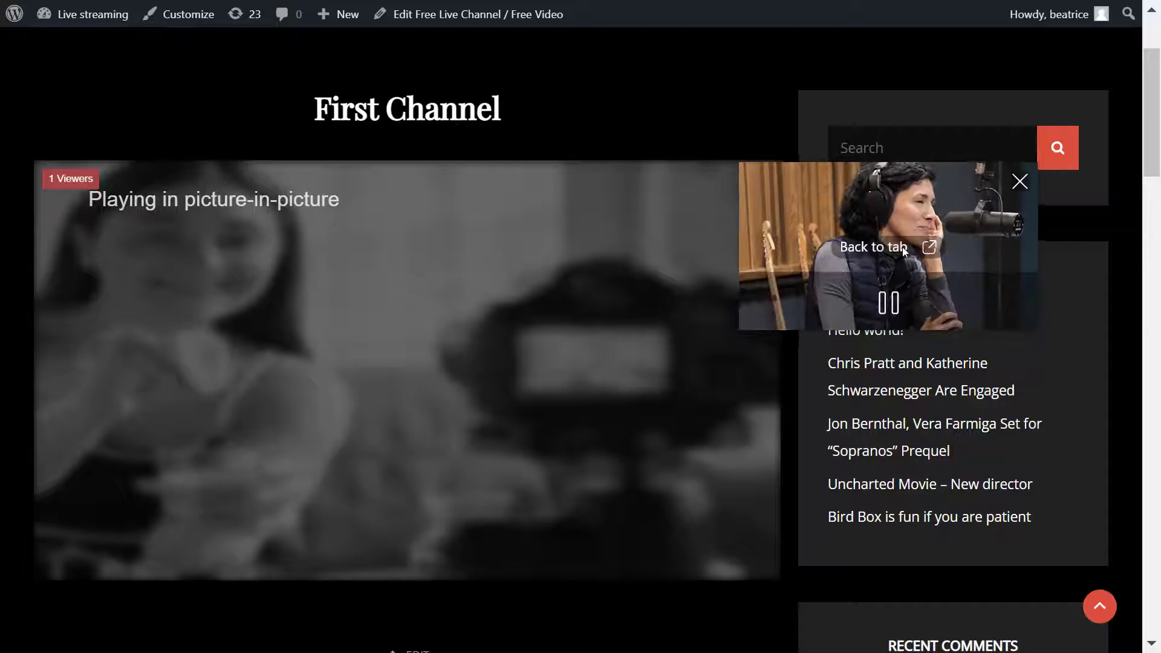
click(1019, 181)
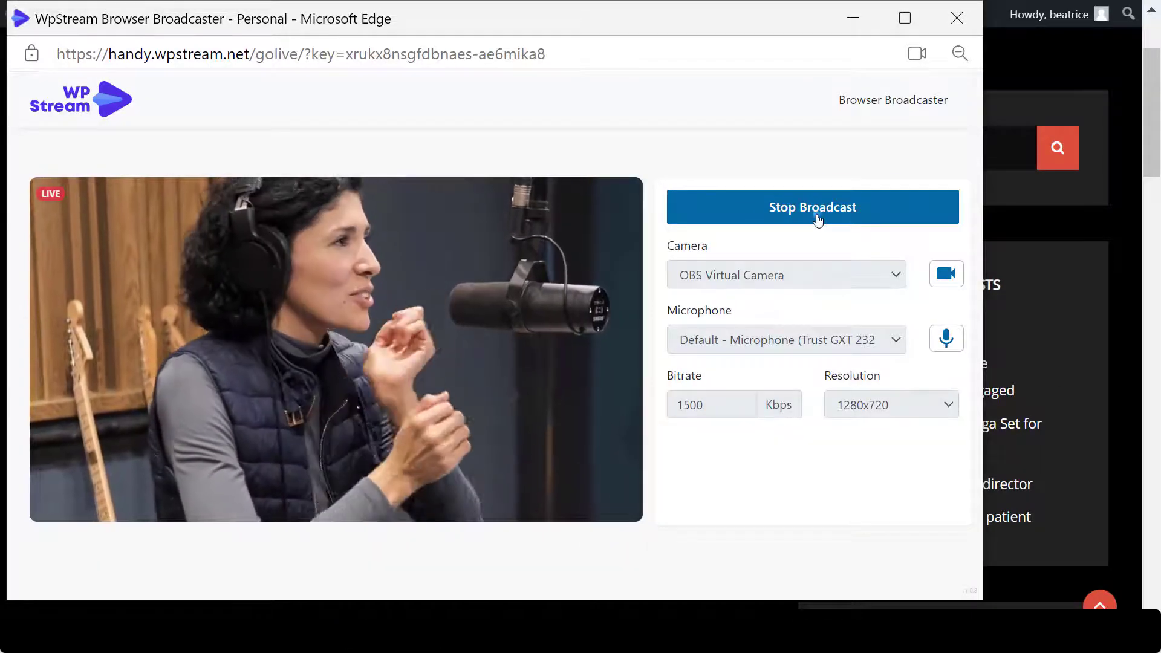
Stop the First Channel live broadcast so the public player reports the stream paused.
click(813, 207)
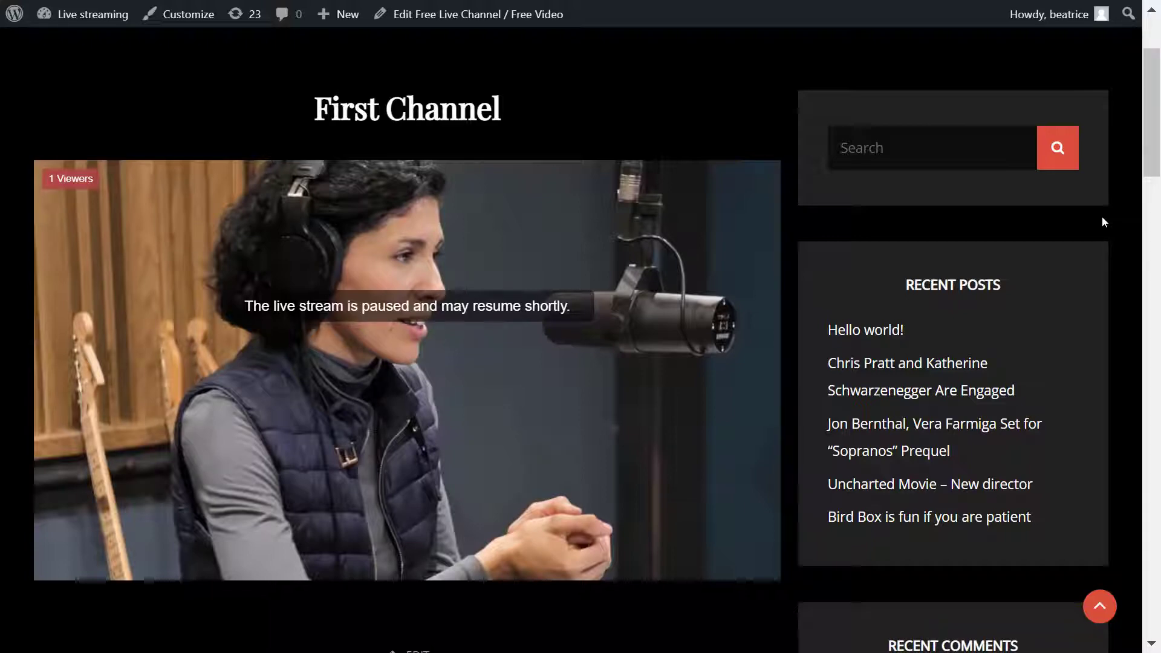
scroll(up, 3)
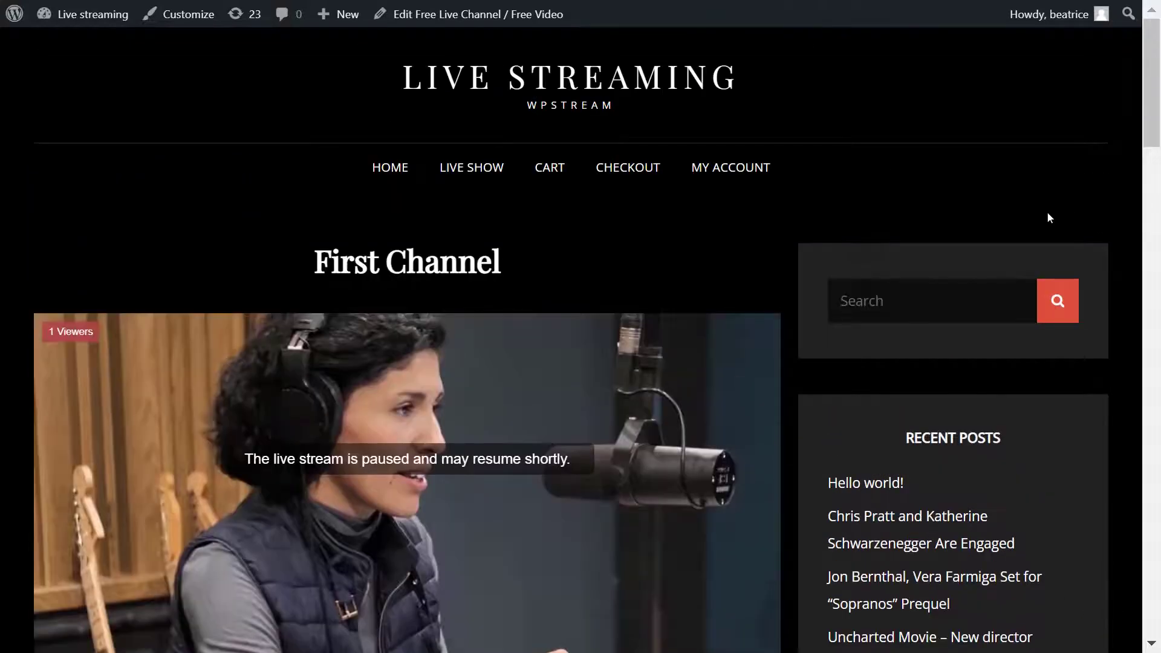
mouse_move(389, 170)
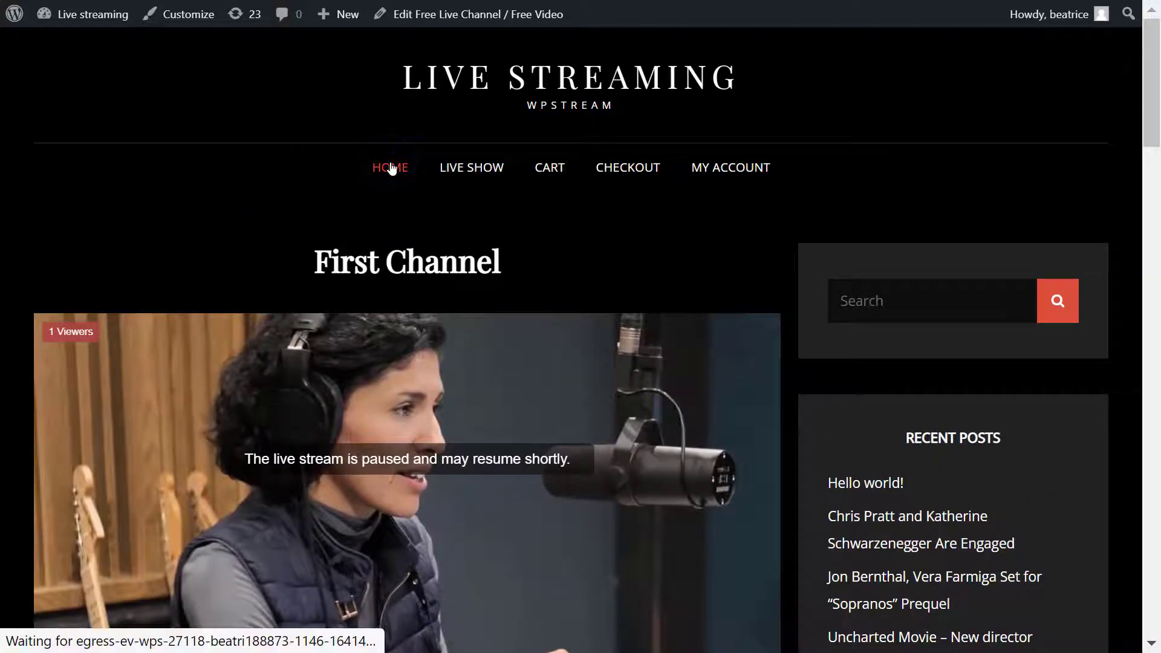